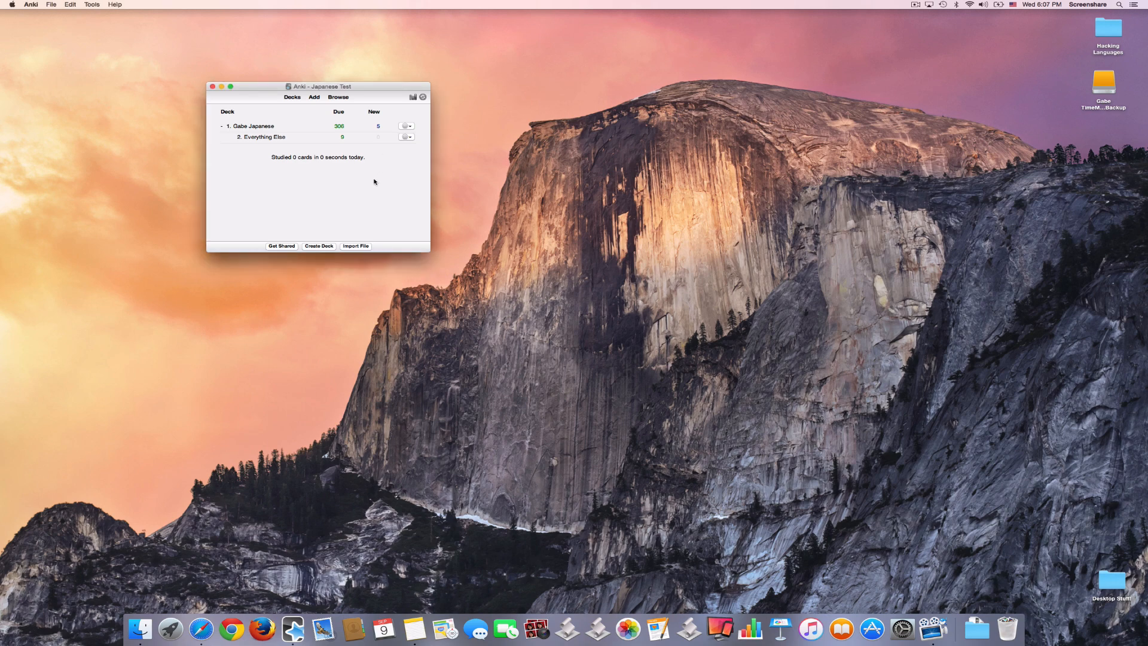
Bring up the Install Add-on prompt from Tools > Add-ons and reposition it
click(91, 7)
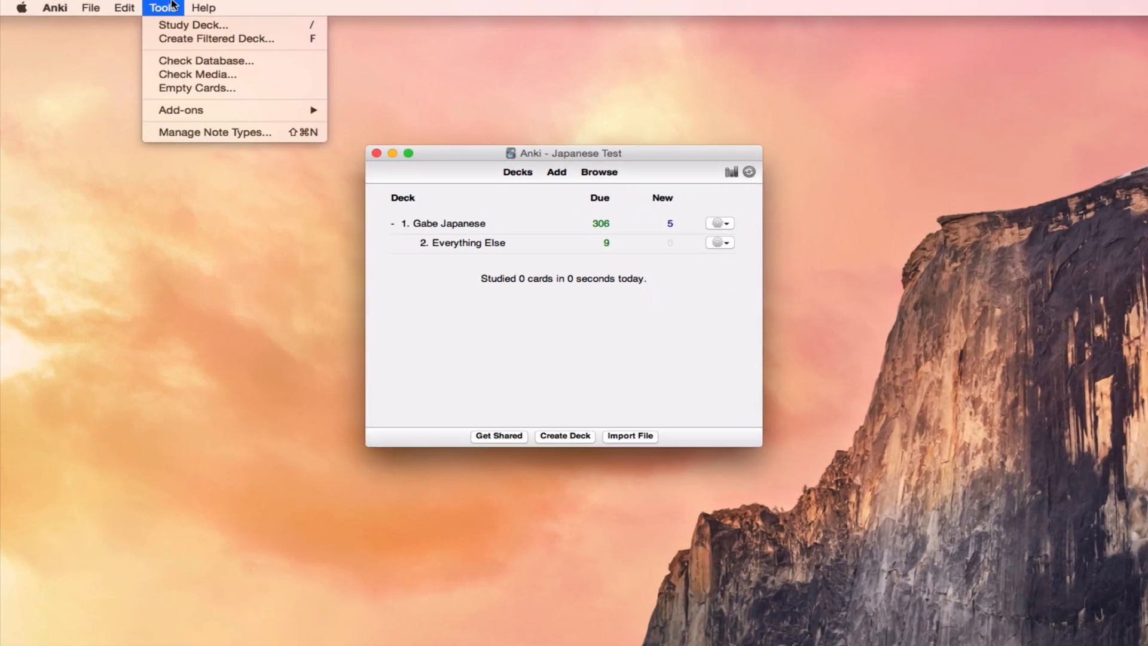
mouse_move(180, 110)
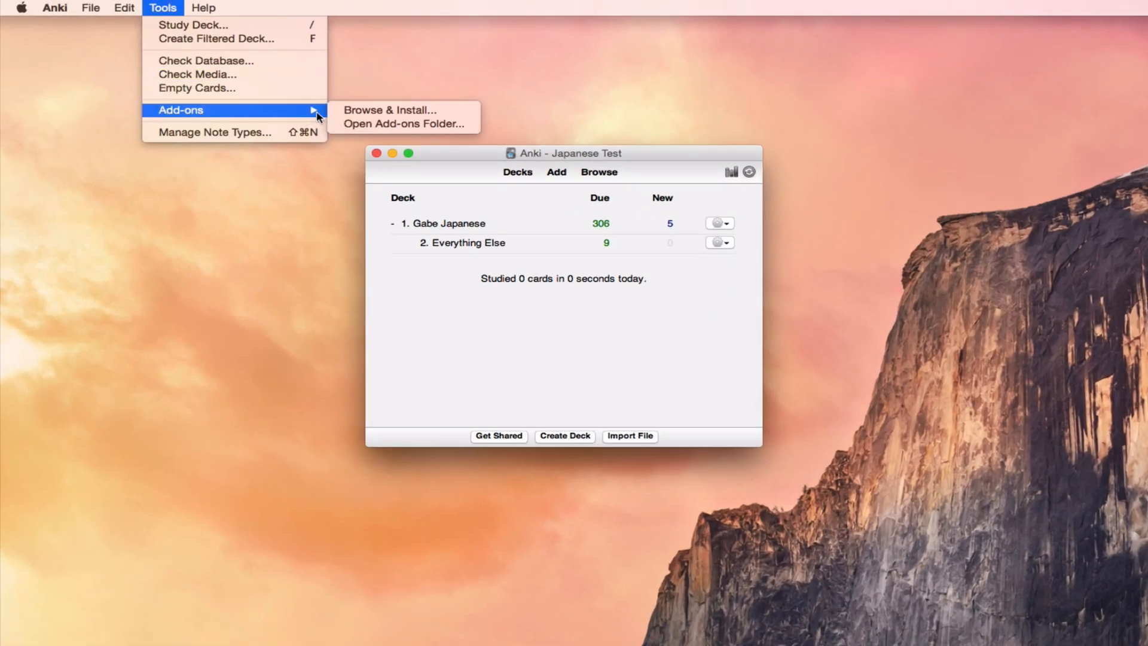
click(390, 110)
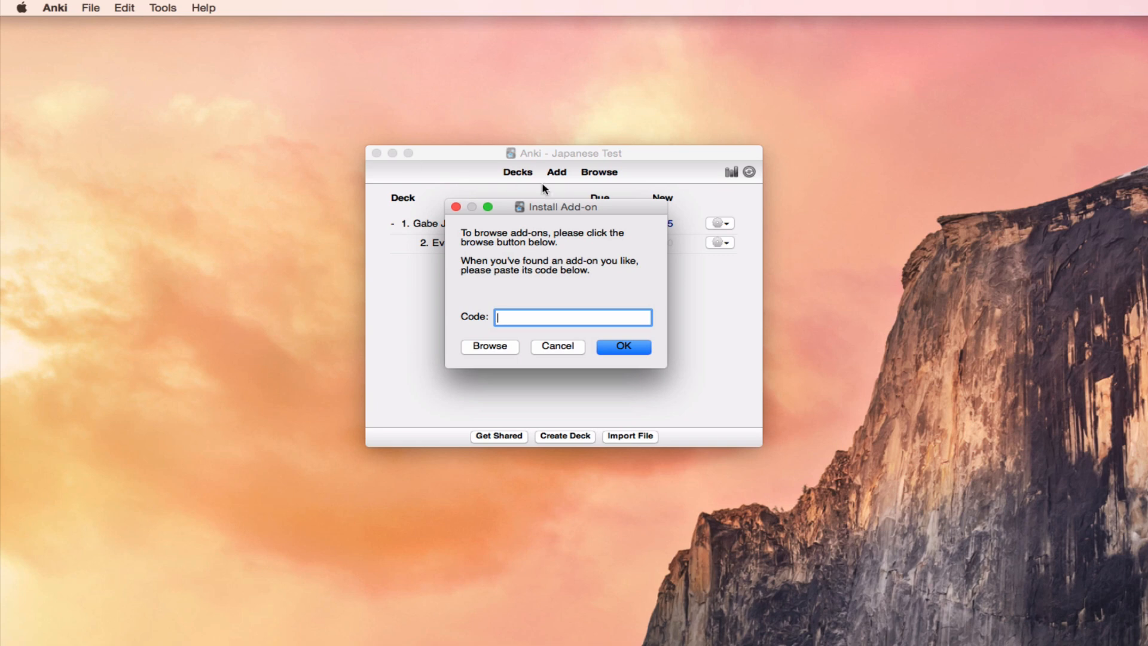
drag(557, 207, 578, 228)
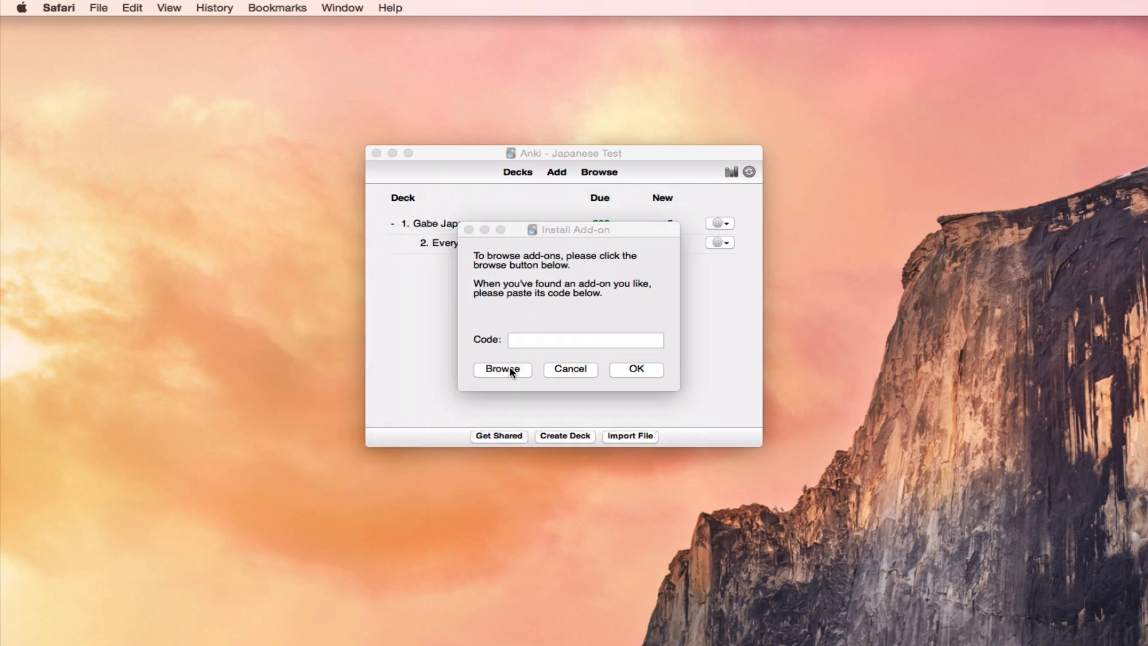
Locate Kanji Colorizer on the AnkiWeb add-ons list and reveal its download code
click(502, 369)
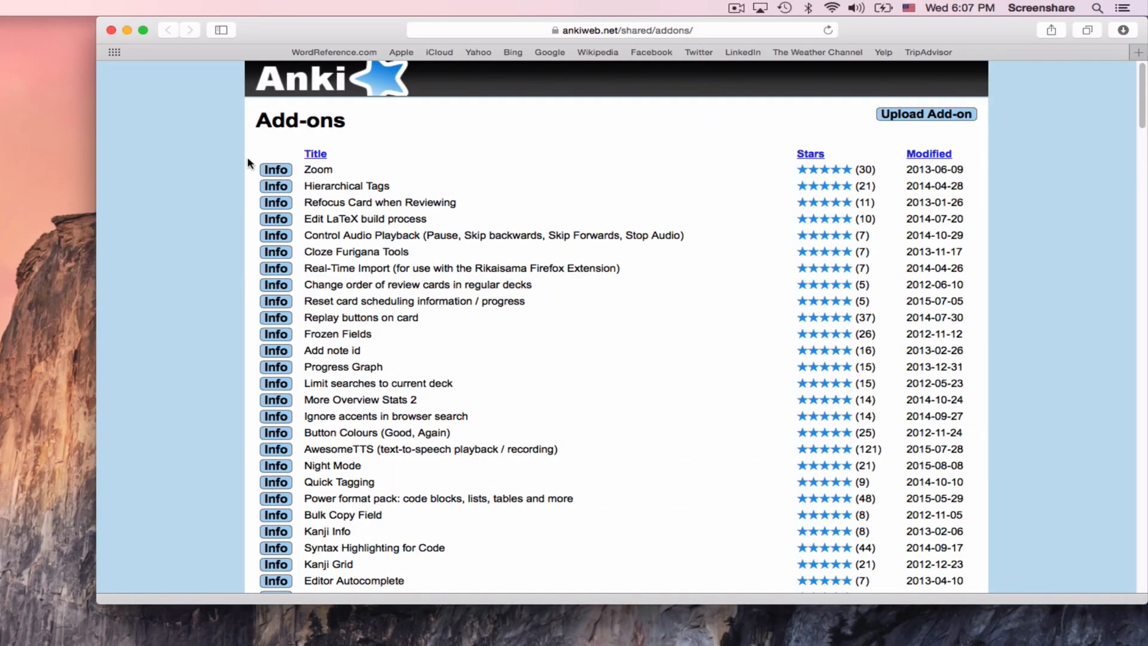
scroll(down, 3)
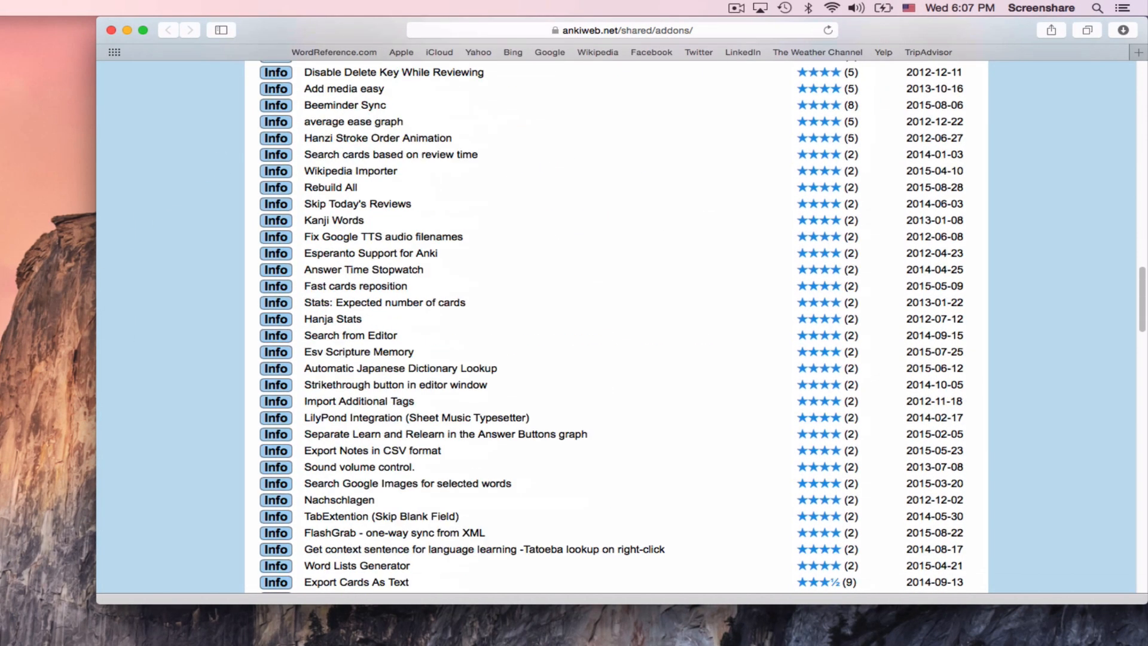
scroll(down, 3)
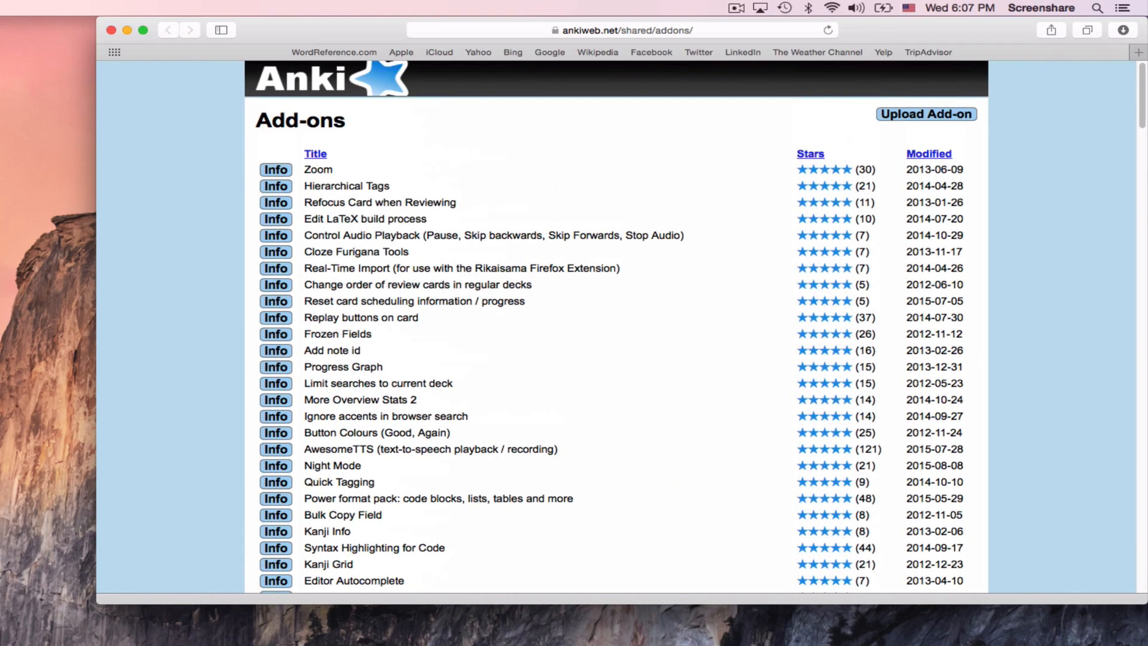
mouse_move(211, 235)
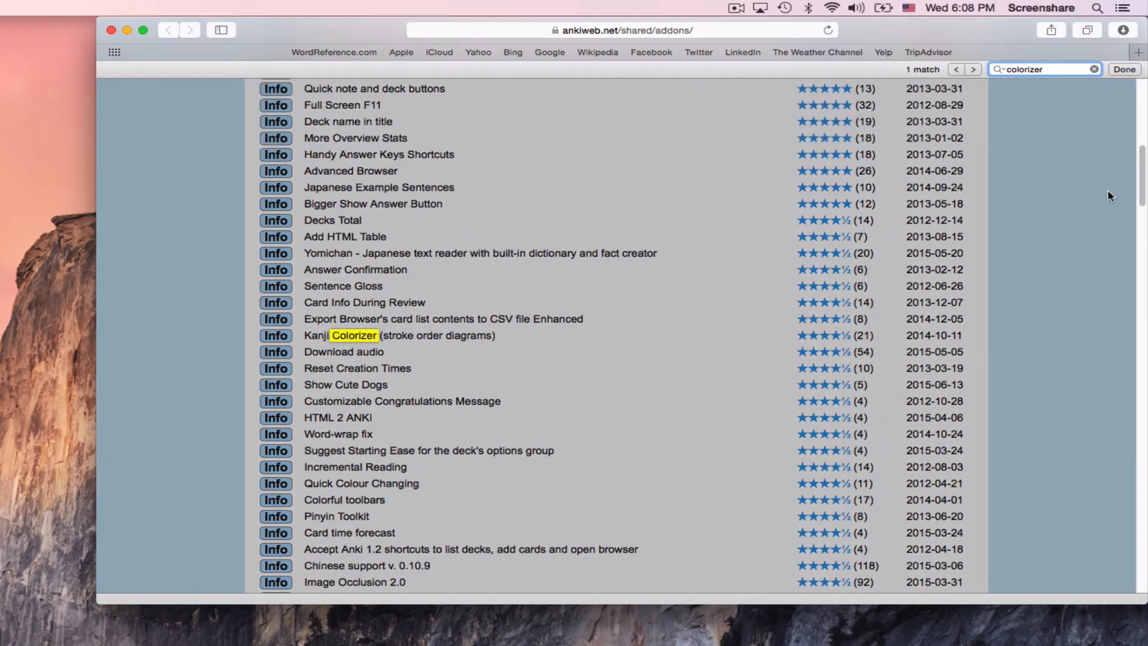
mouse_move(351, 346)
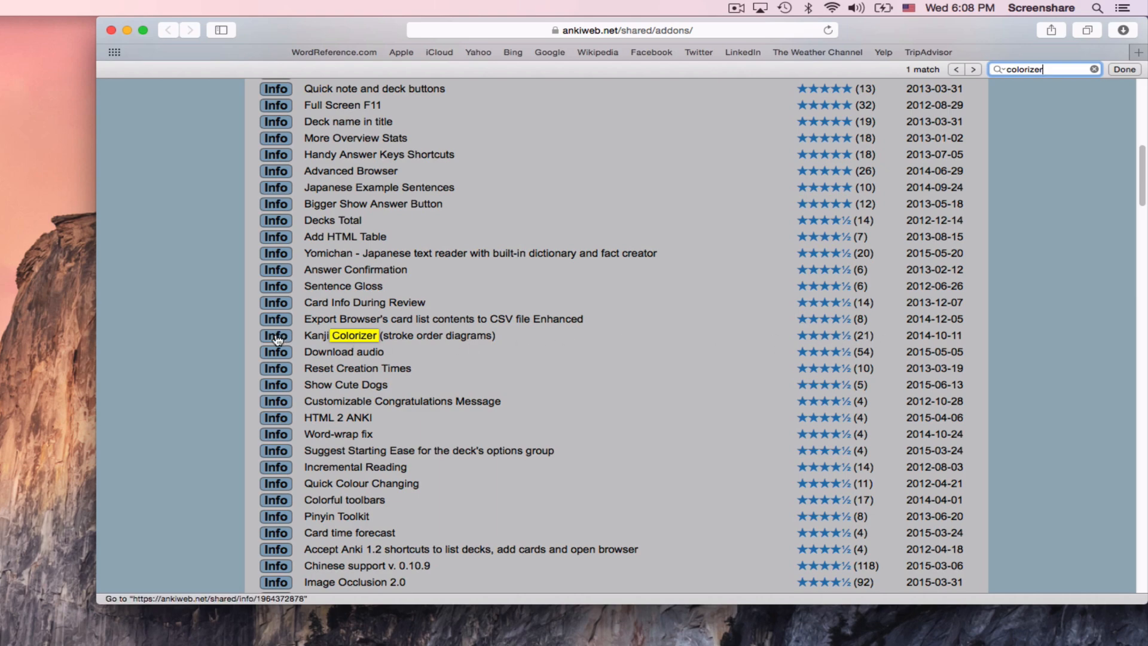
click(275, 335)
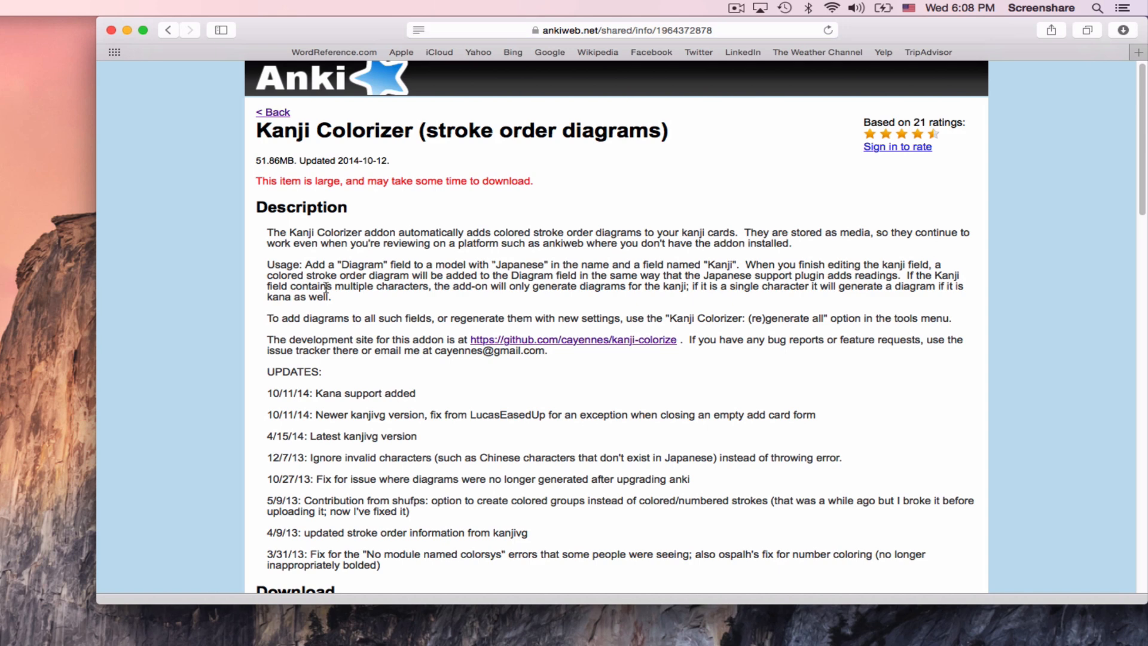
scroll(down, 3)
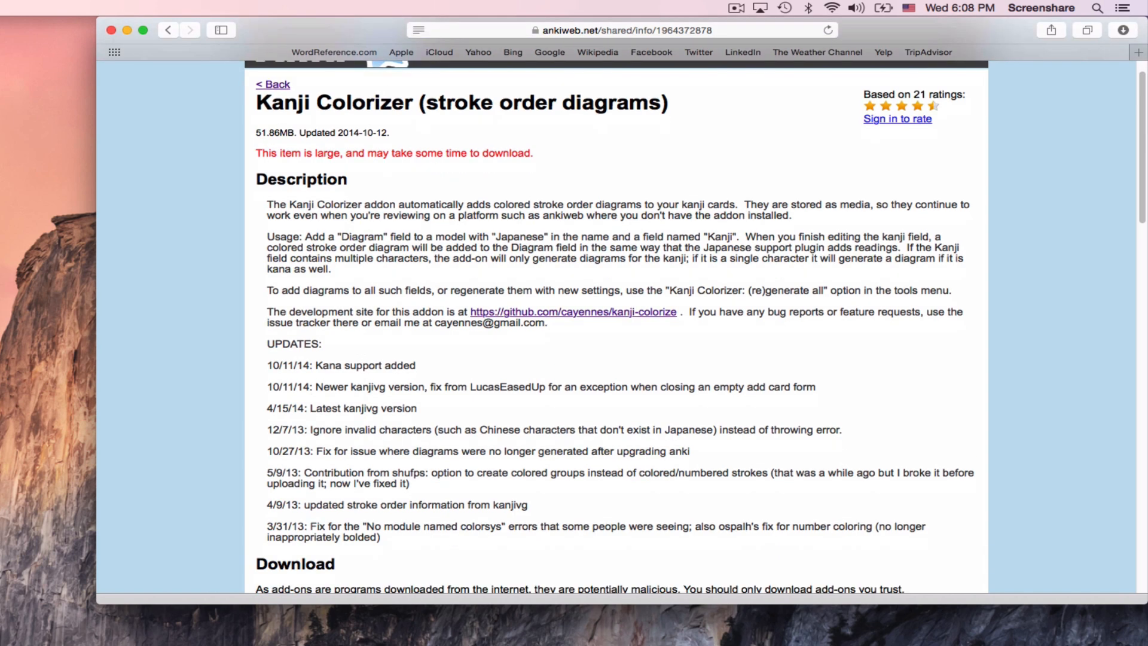
scroll(down, 3)
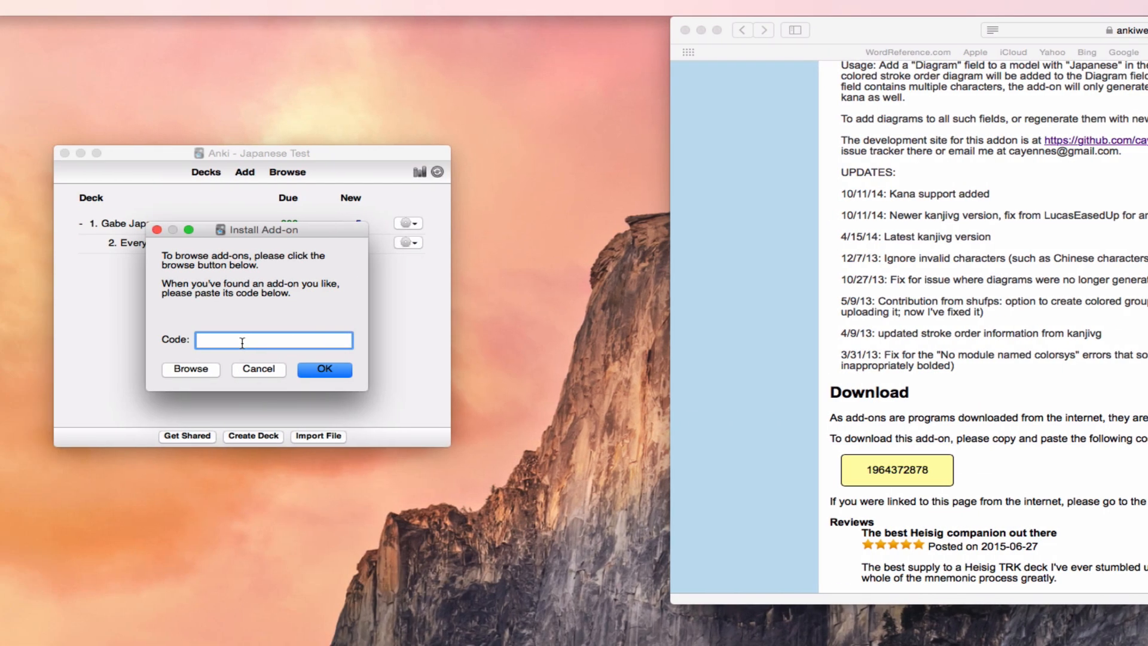
text(1964372878)
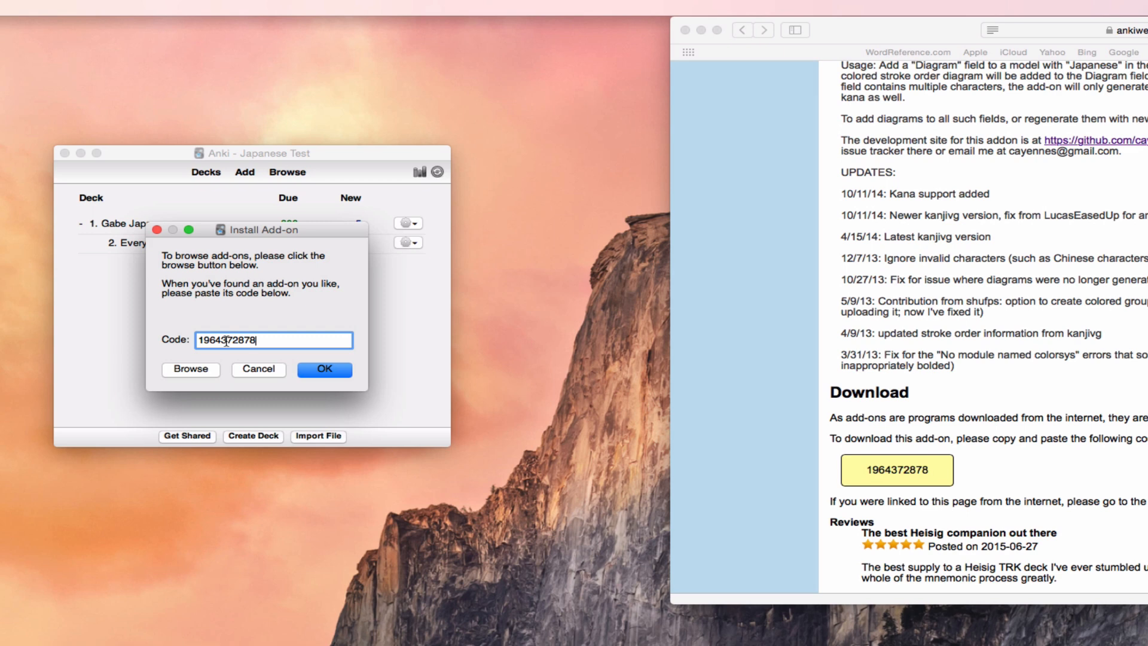
click(323, 369)
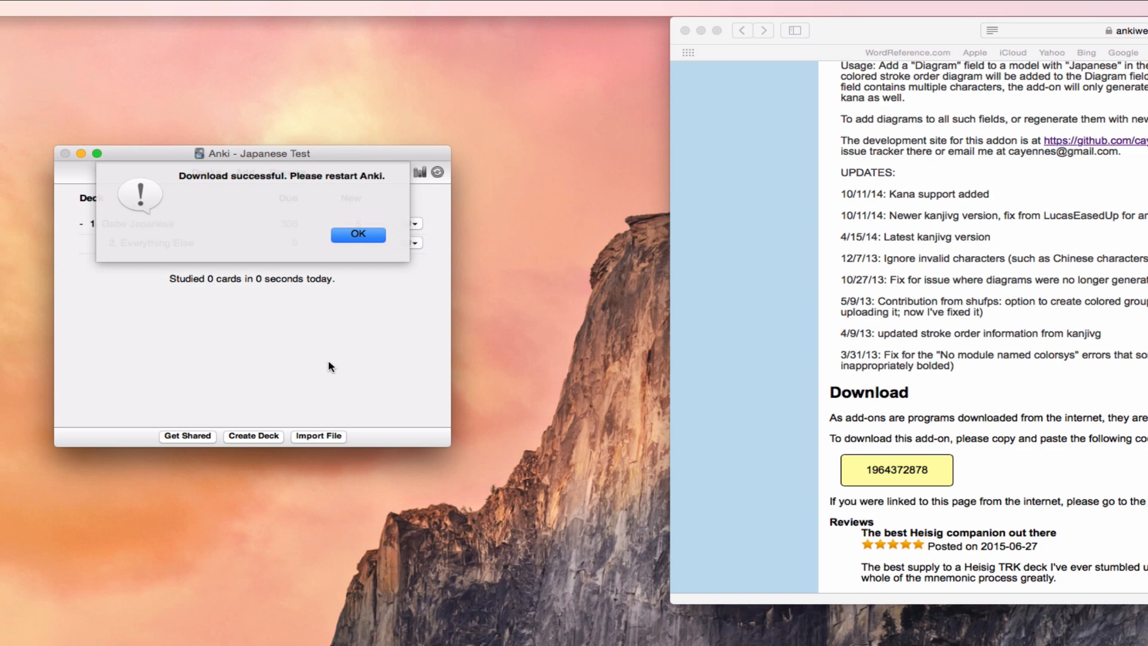
mouse_move(367, 234)
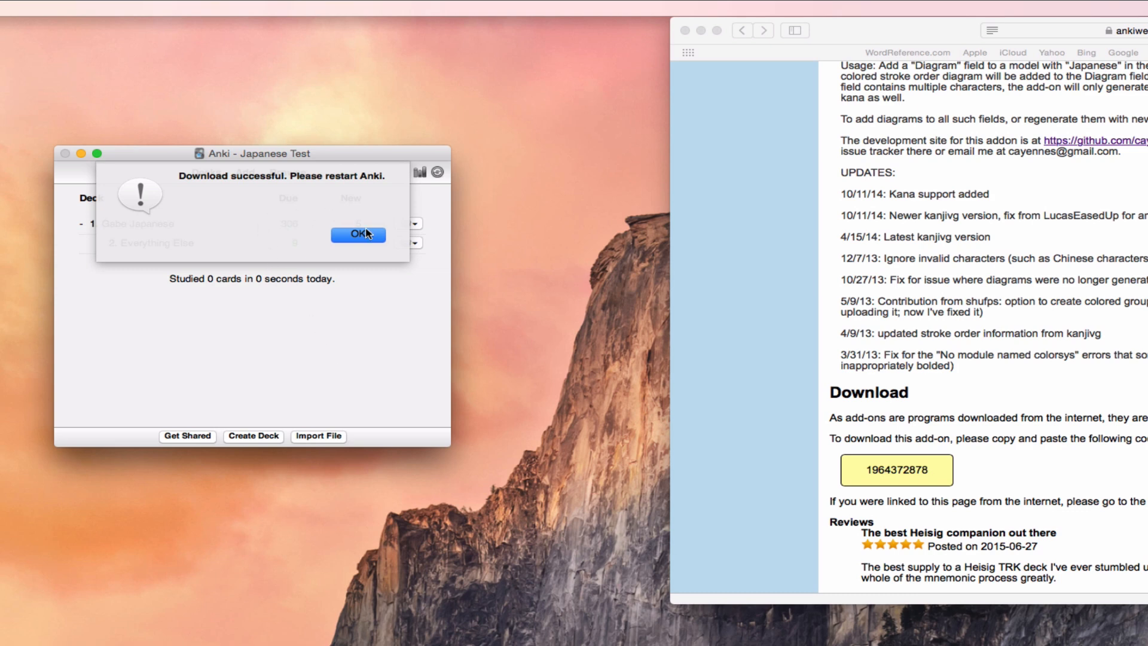
click(358, 234)
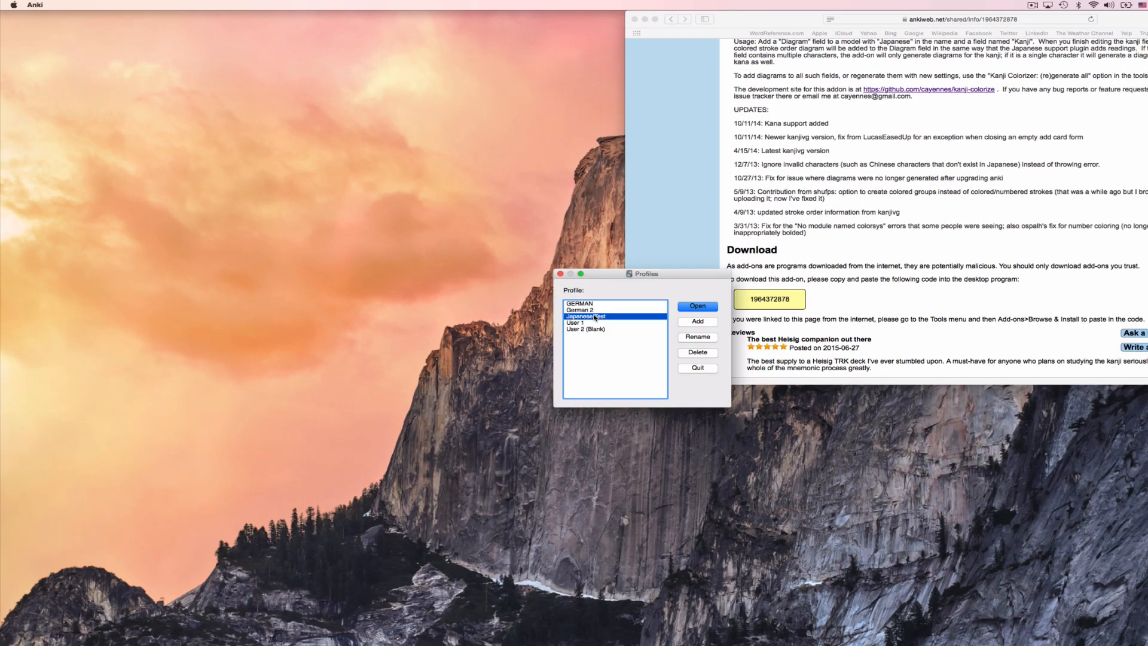
Enter the Japanese Test profile and begin a Japanese Basic Demo note in the Kanji field
click(696, 306)
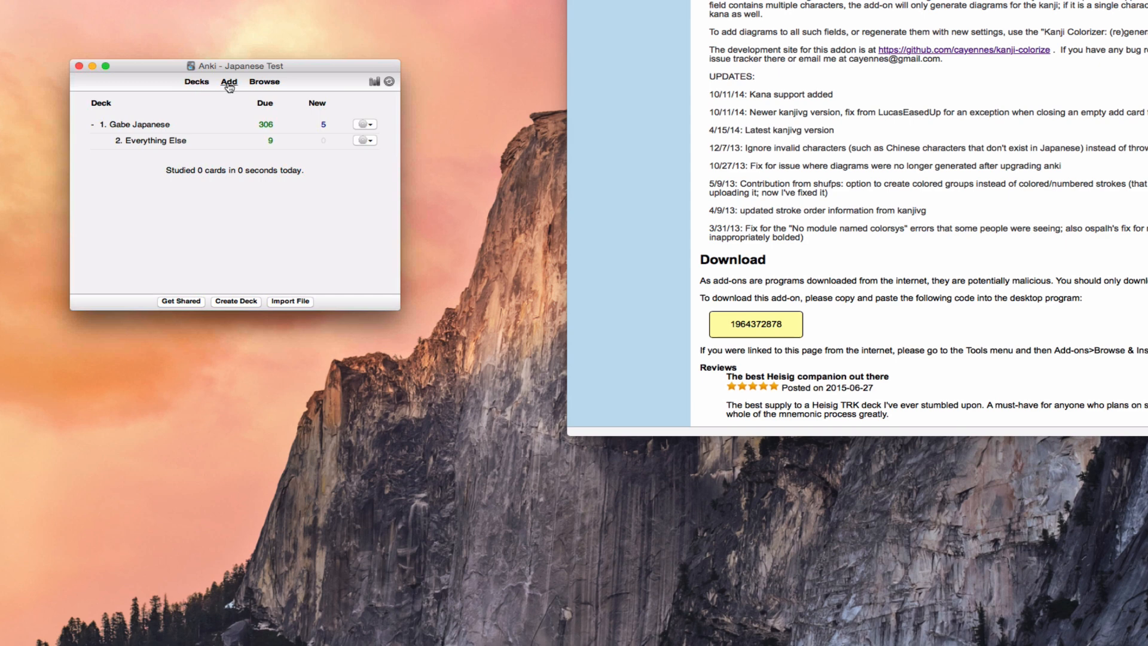
click(229, 82)
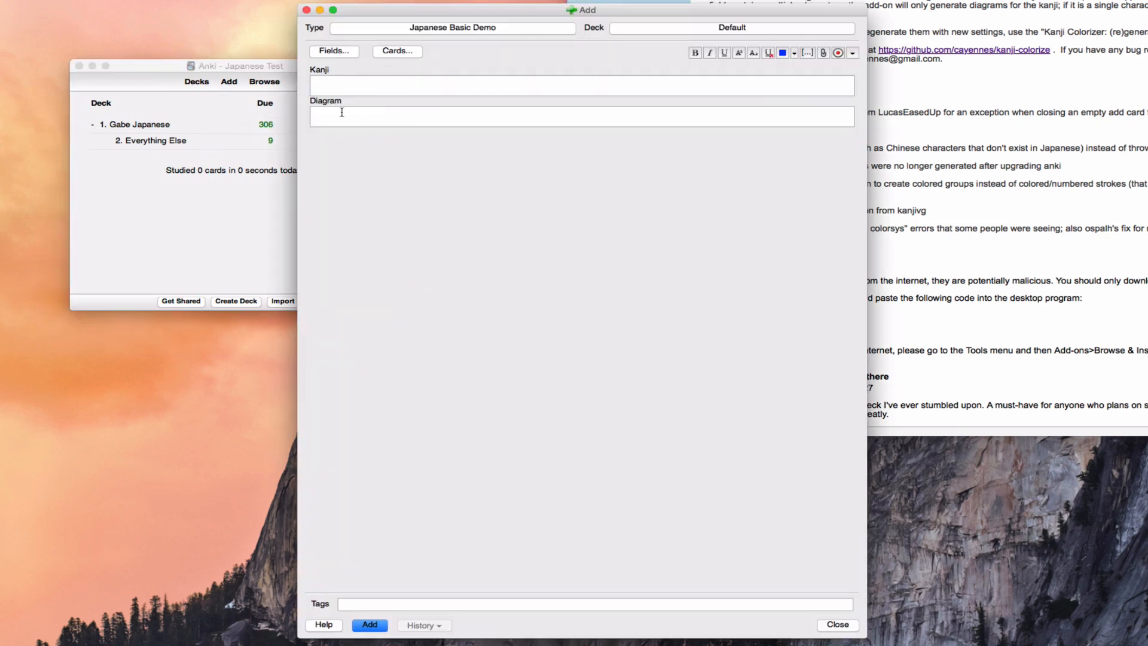
click(450, 26)
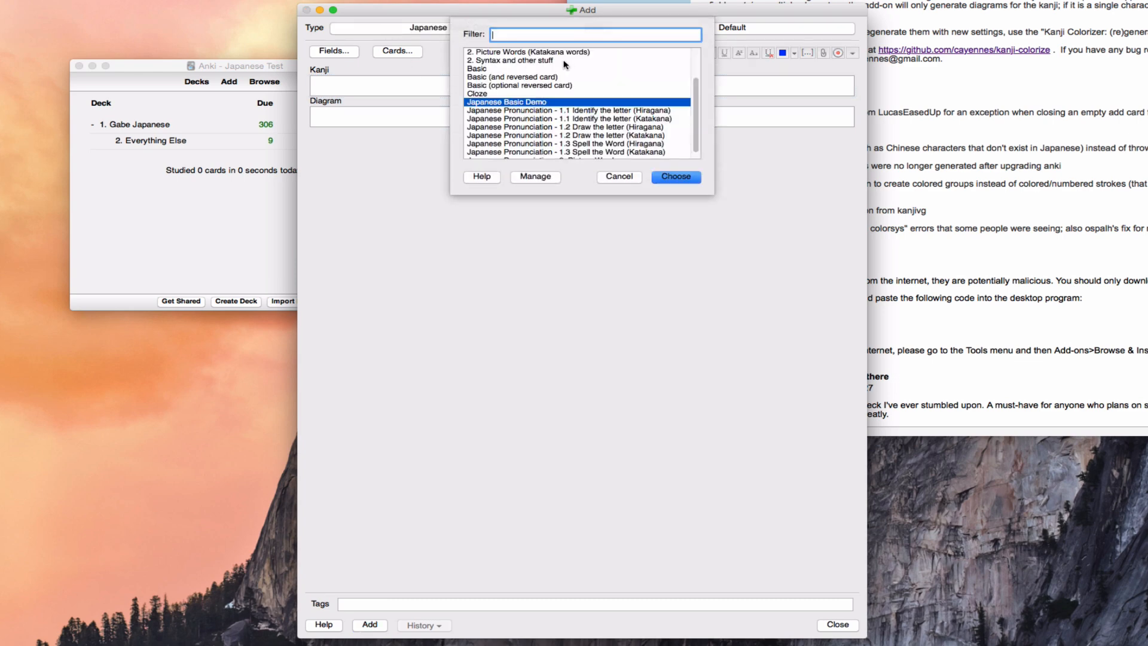
mouse_move(558, 104)
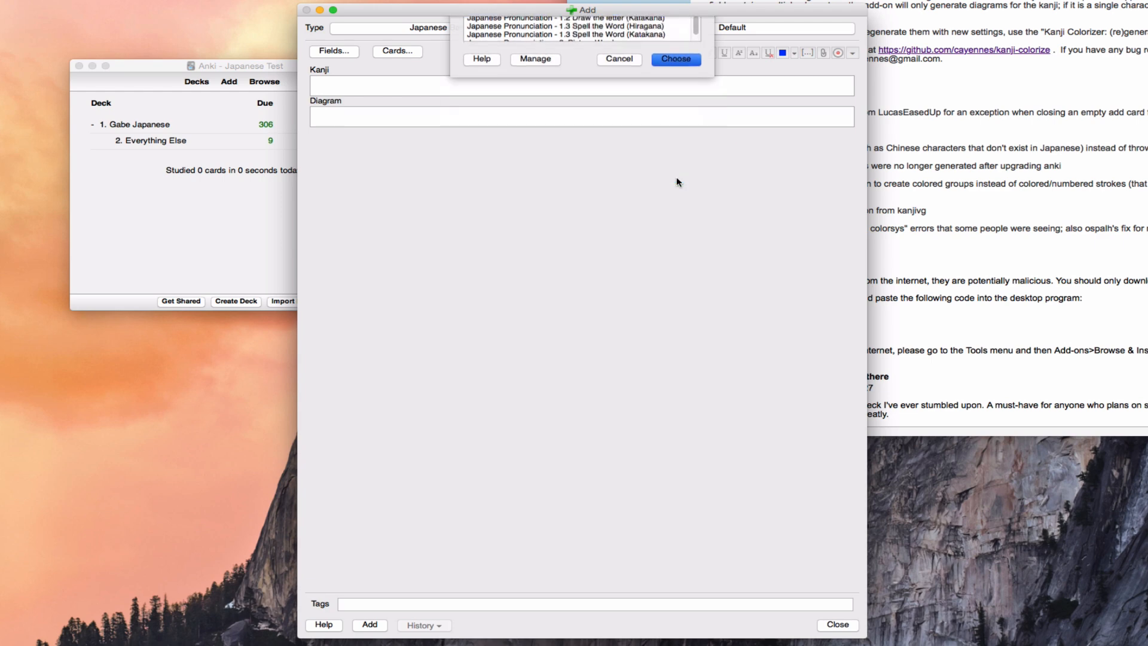
click(674, 59)
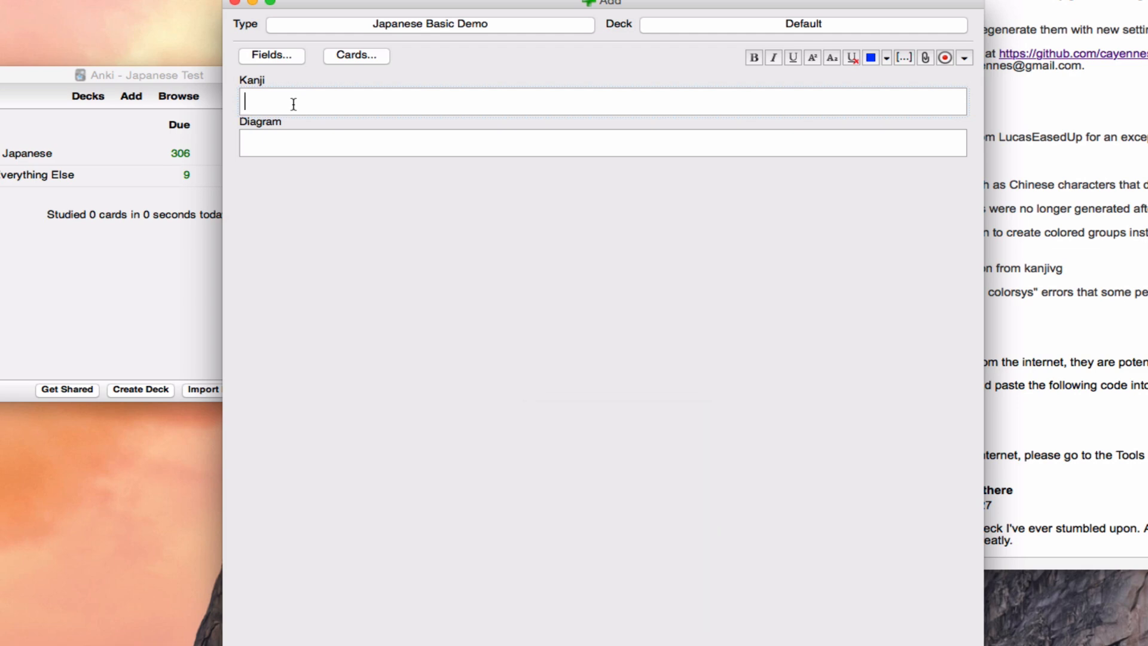
Test with 私, then enter おんがく converted to 音楽家 in the Kanji field
text(w)
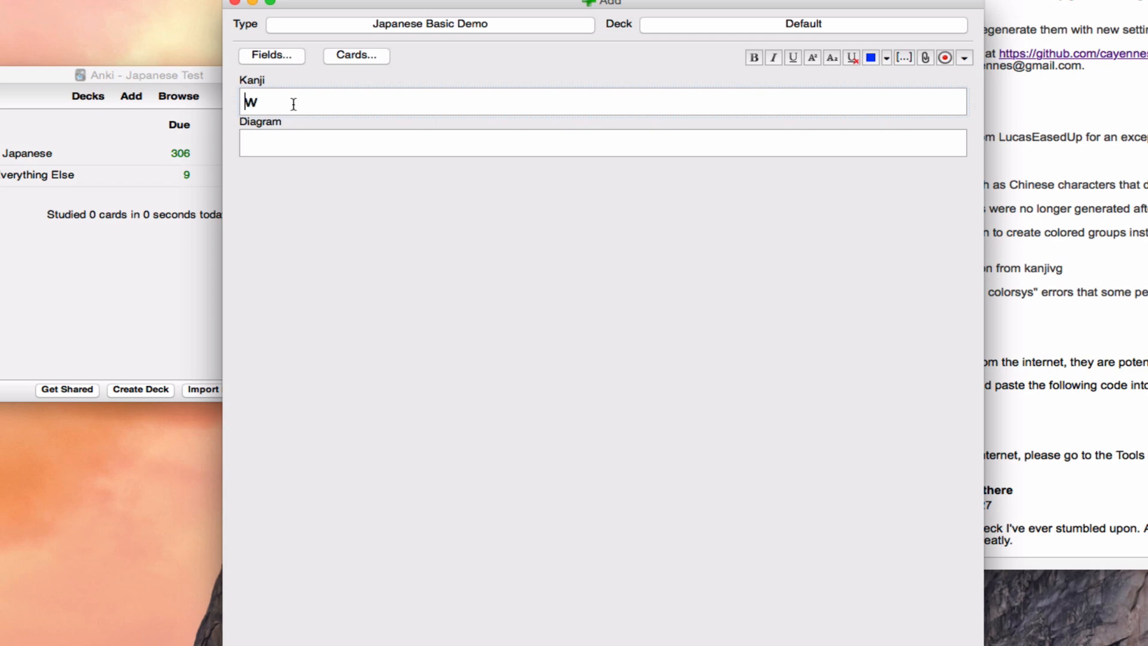
text(私)
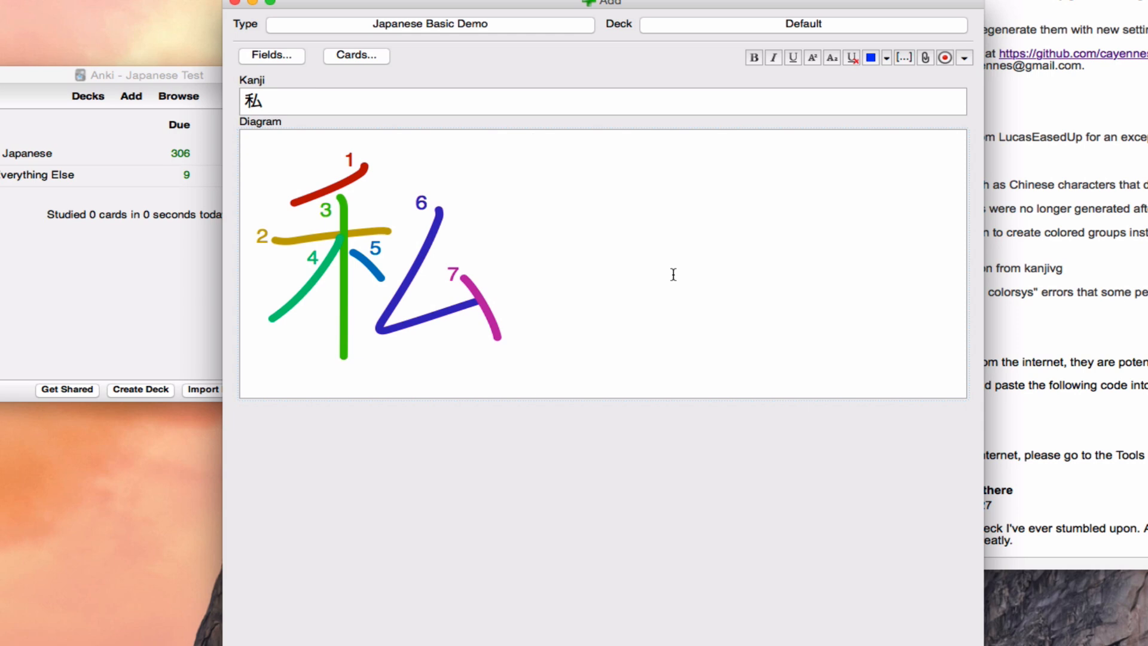
mouse_move(546, 253)
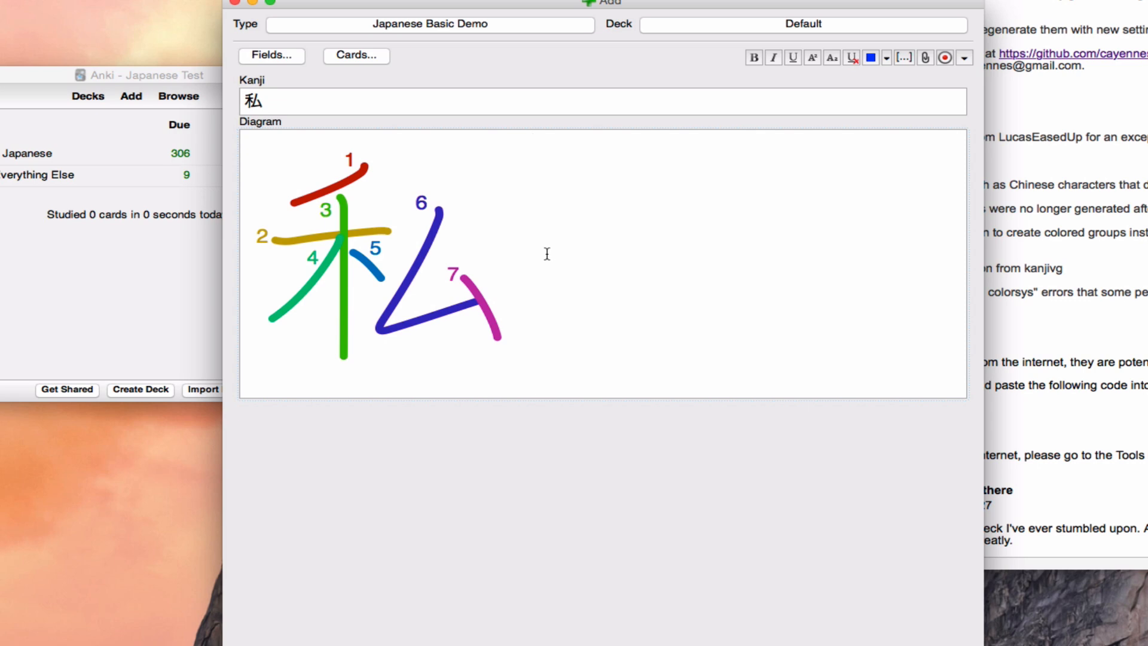
mouse_move(594, 251)
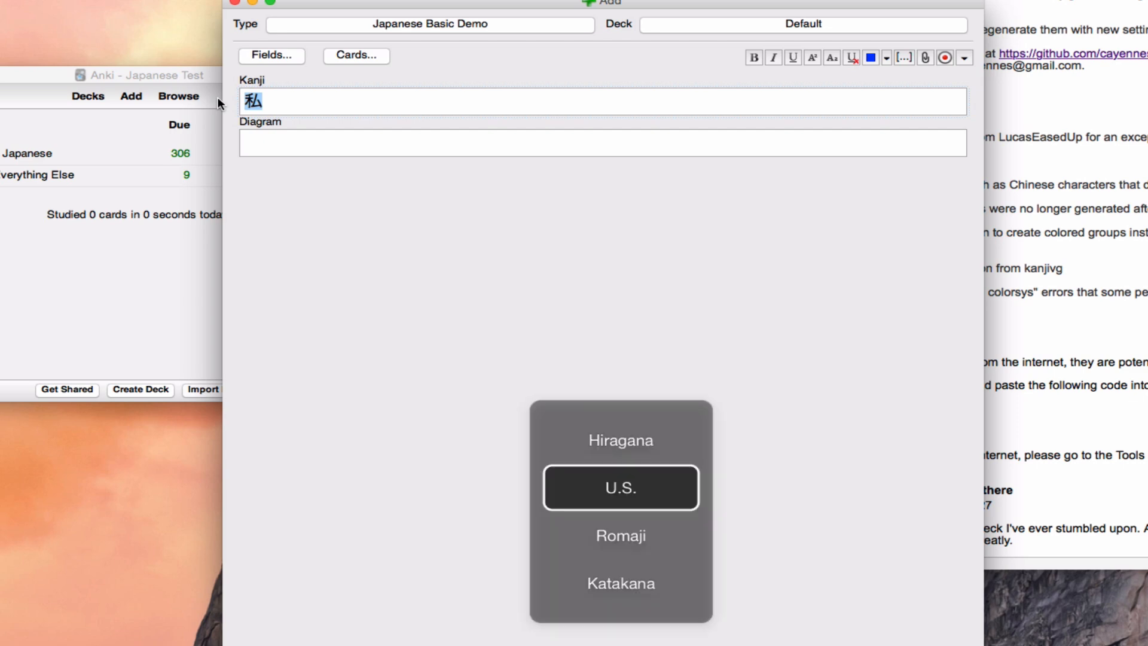
text(おんがく)
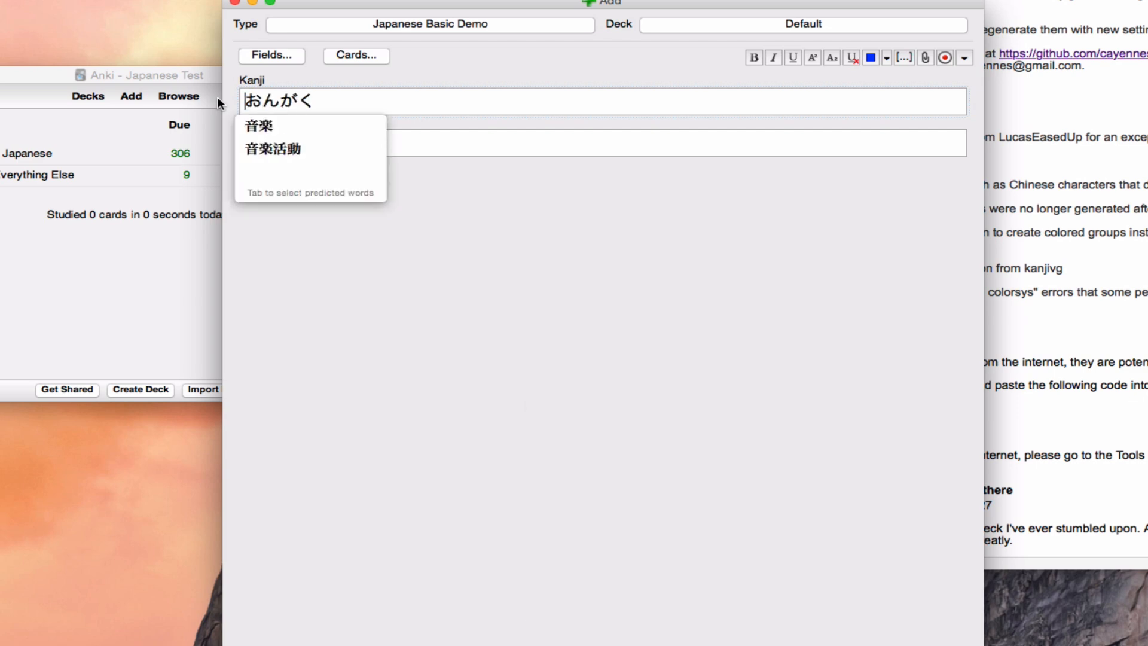
text(音楽家)
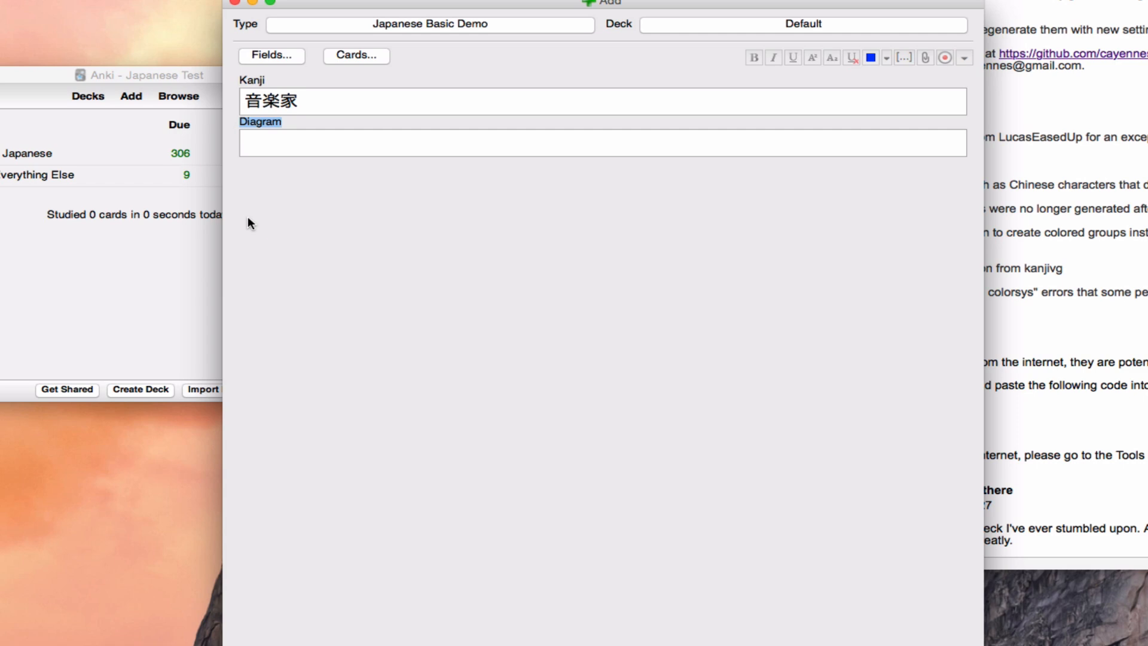
Switch the note to Japanese Sentence Cards [Compounds] with Kanji and close the Add window
click(430, 24)
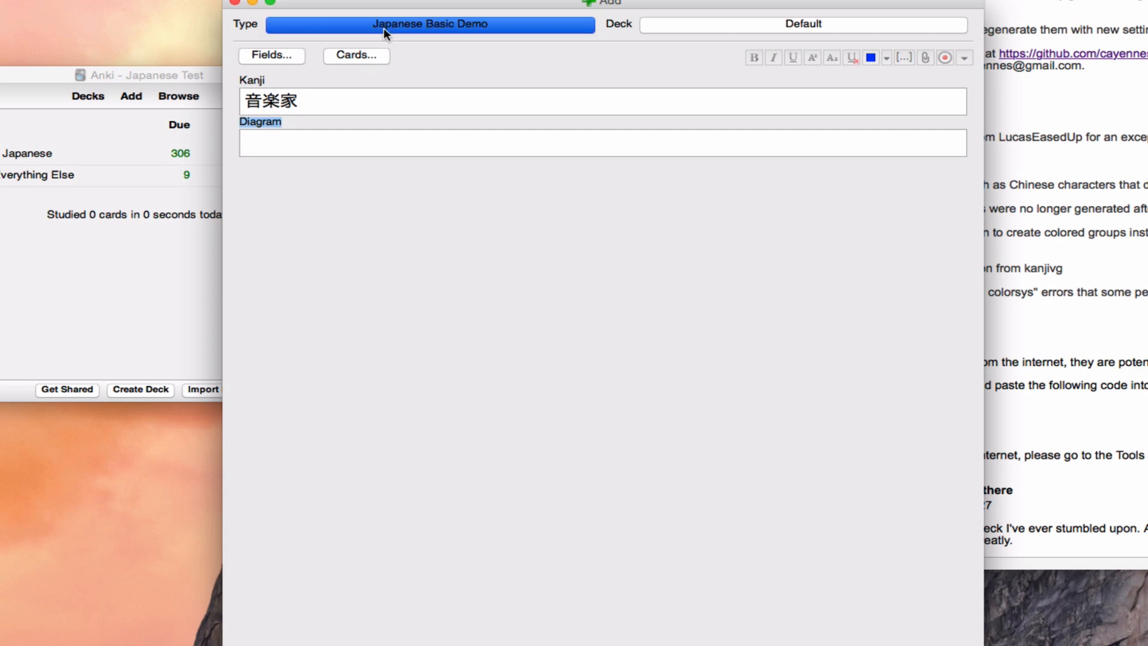
click(429, 23)
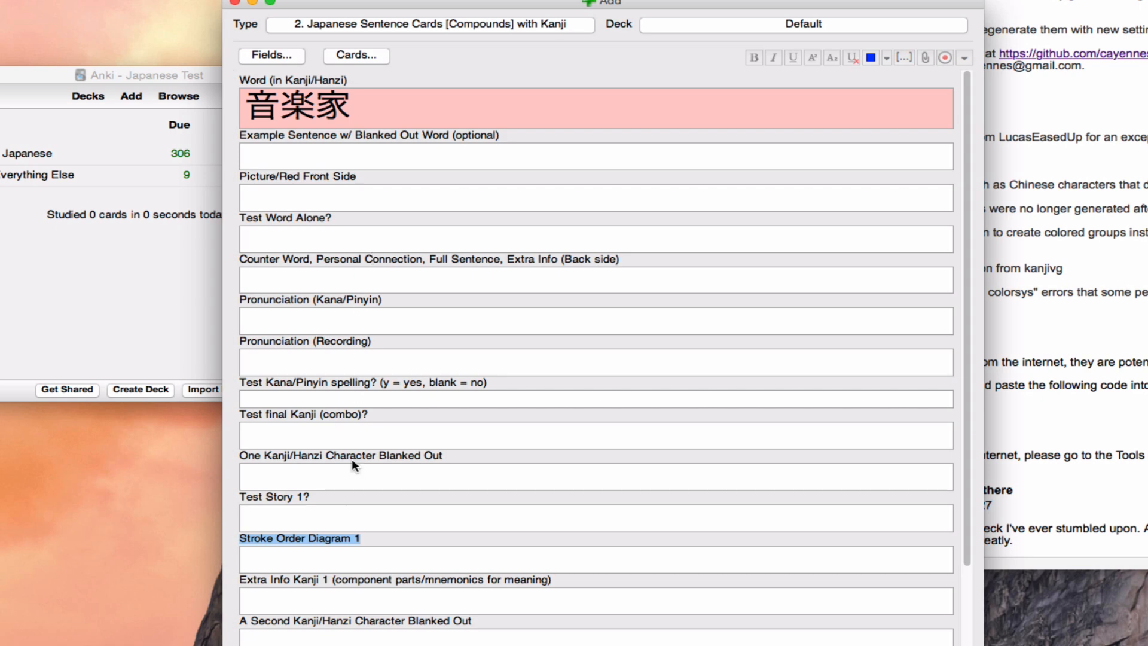
mouse_move(965, 495)
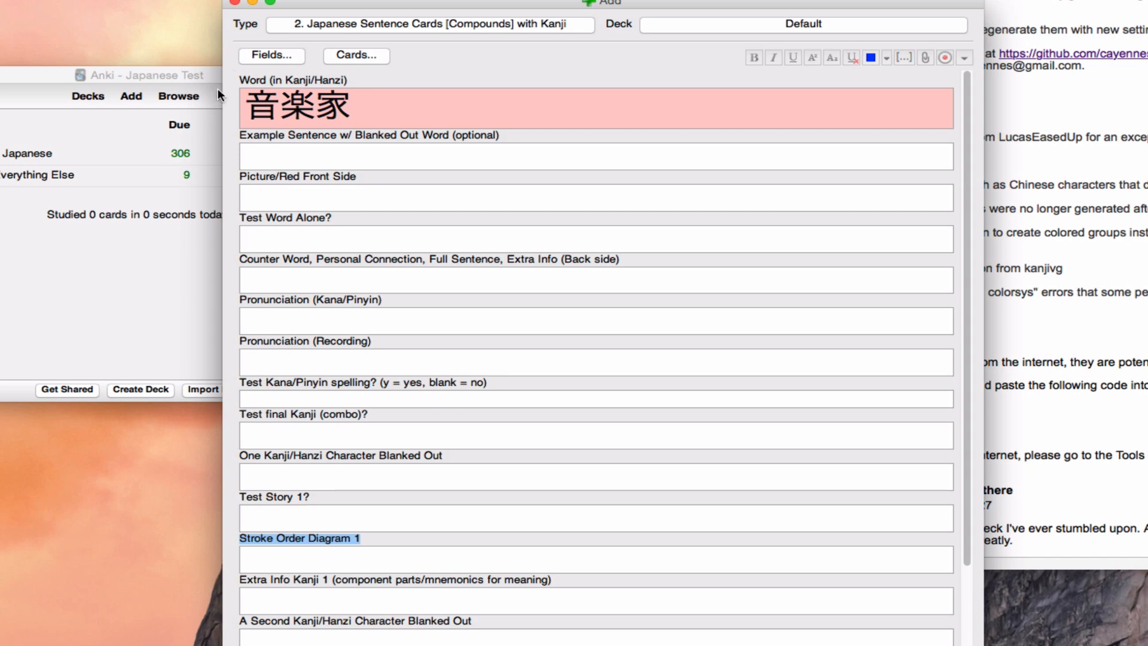
mouse_move(231, 198)
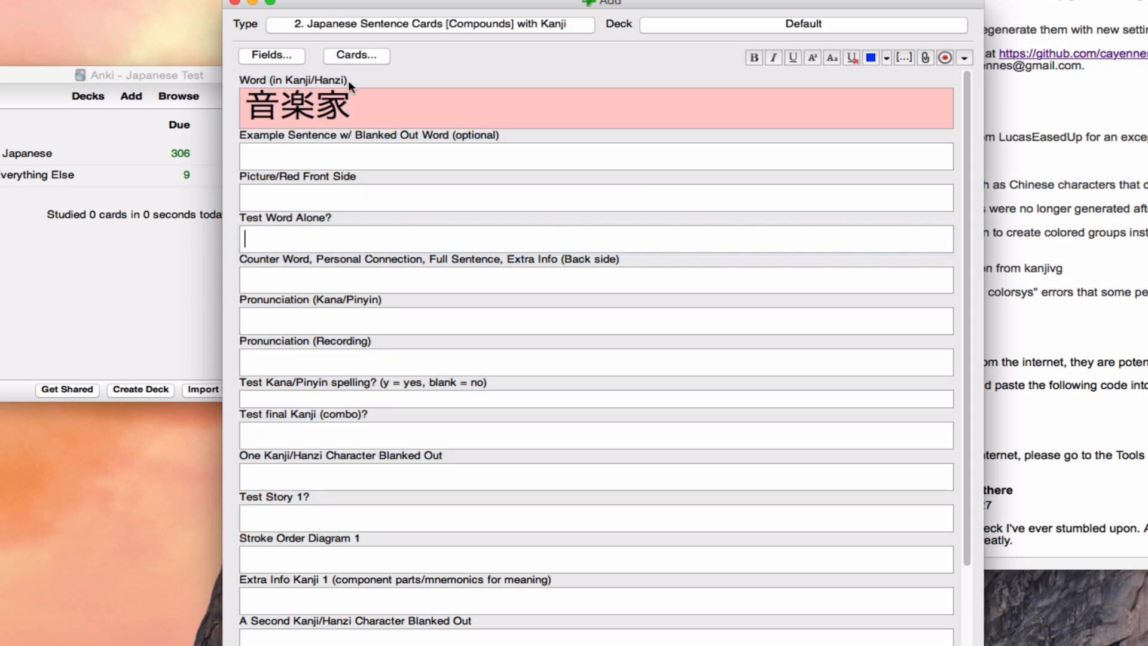
key(cmd+a)
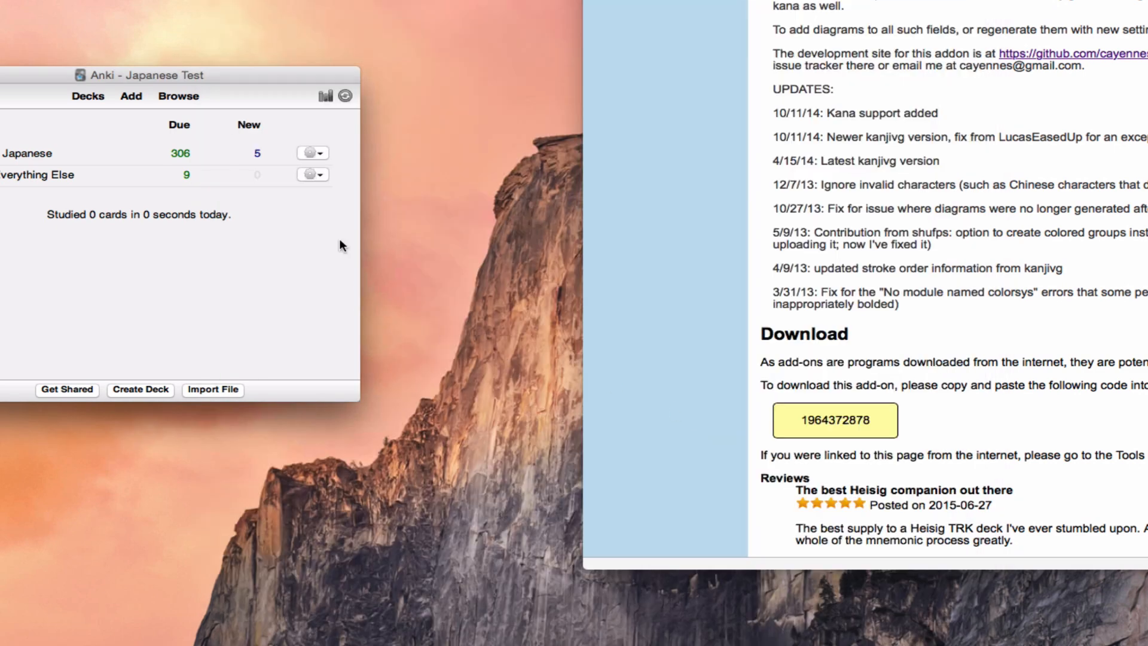
Bring up kanji_colorizer.py for editing via Tools > Add-ons
click(180, 8)
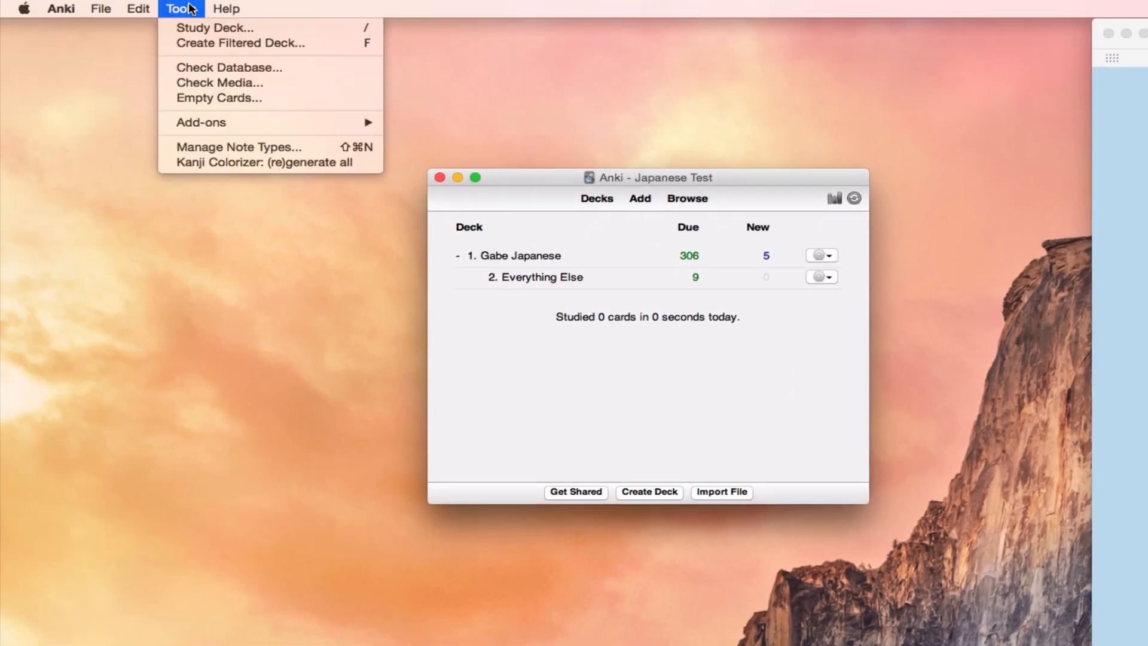
mouse_move(202, 122)
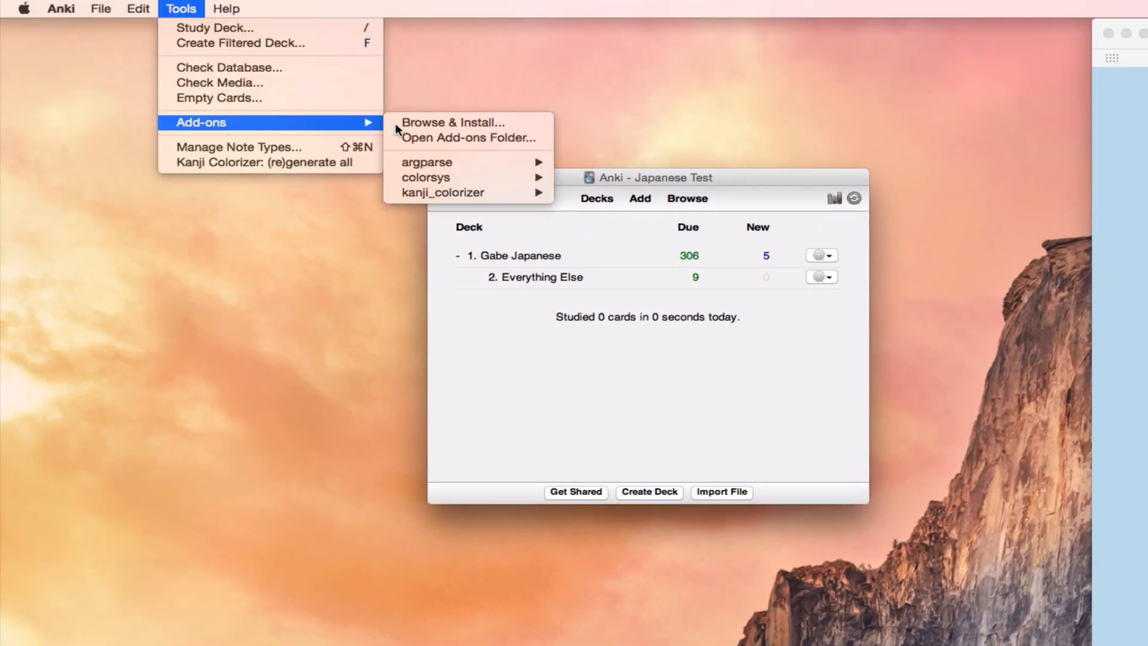
mouse_move(441, 192)
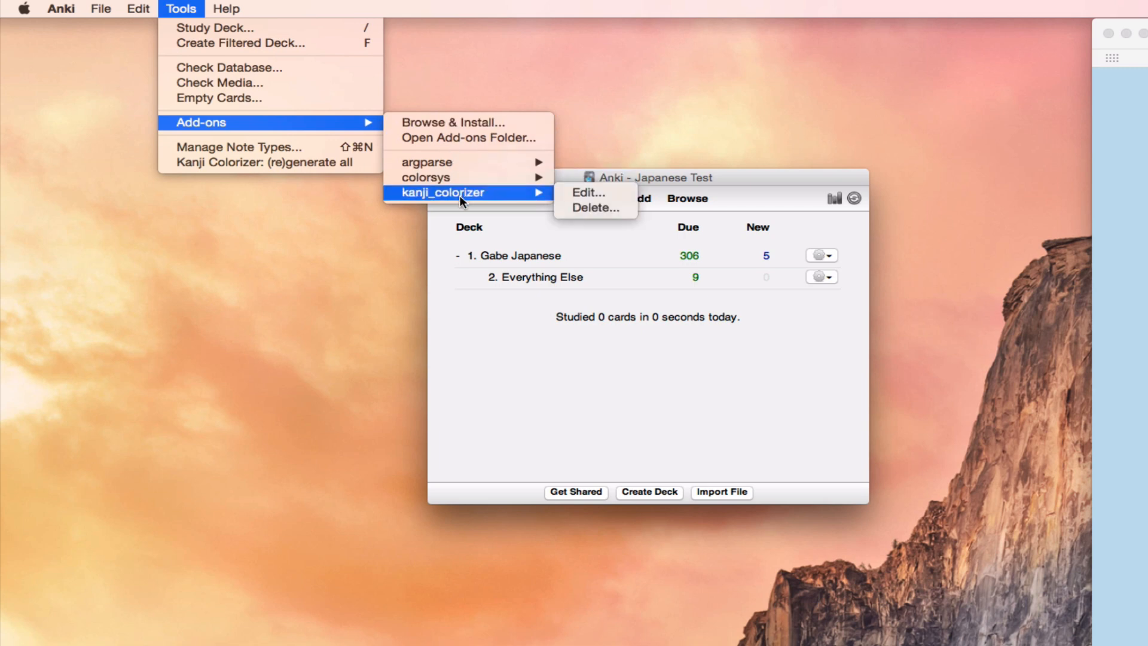
mouse_move(590, 193)
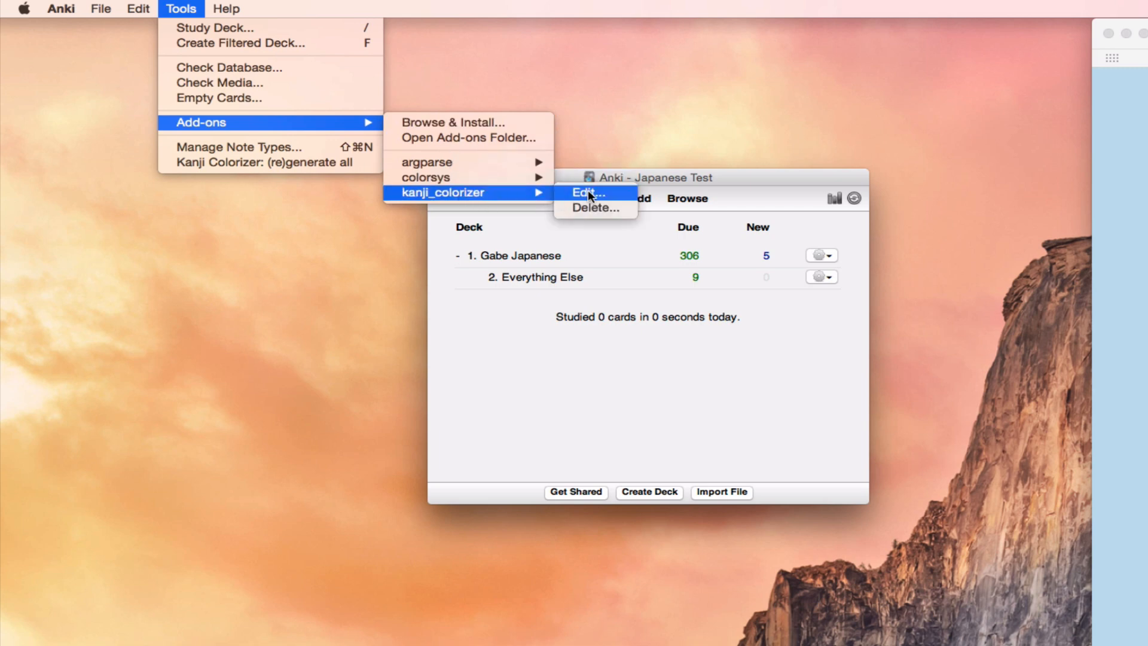
click(585, 192)
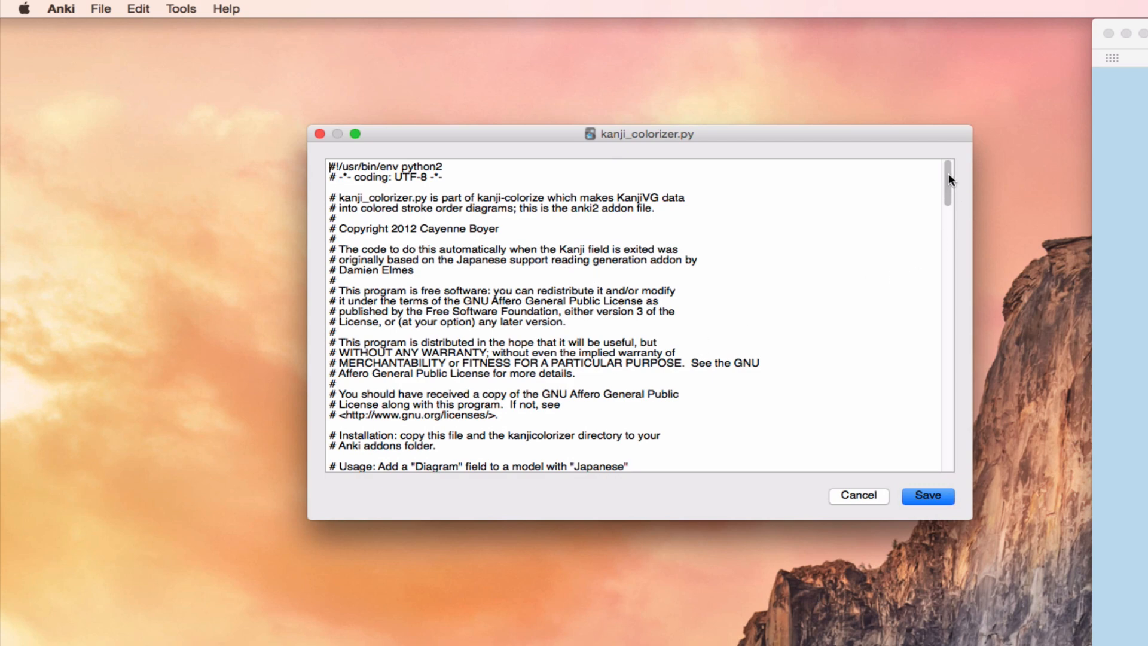
Change srcField to 'Word (in Kanji/Hanzi)' in the add-on code
scroll(down, 3)
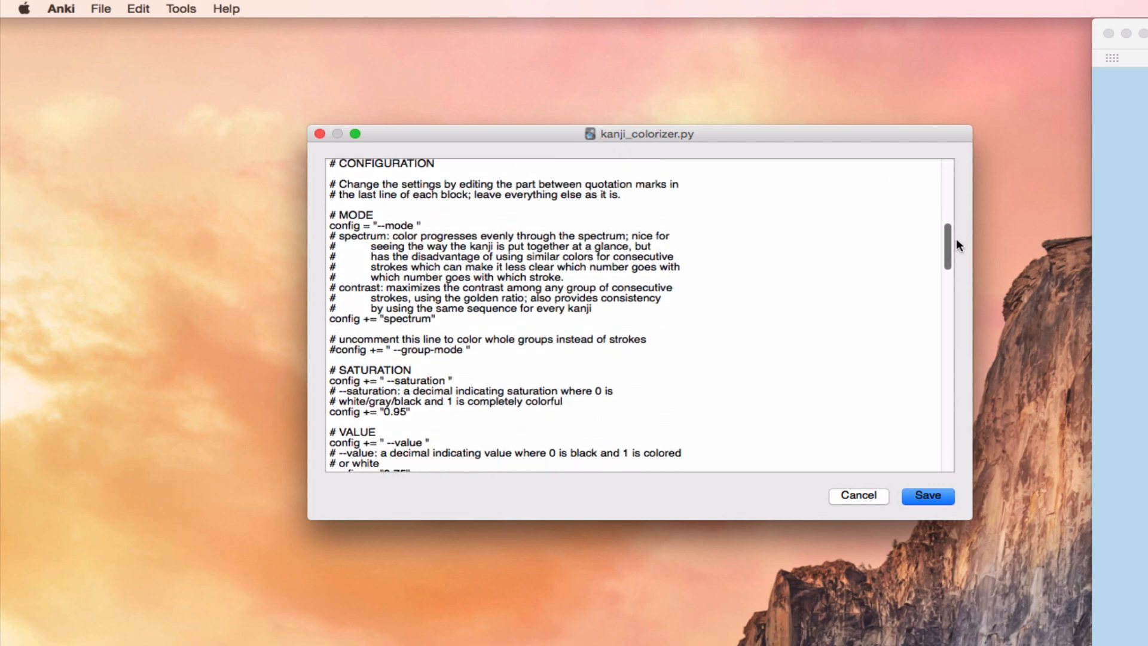
scroll(down, 3)
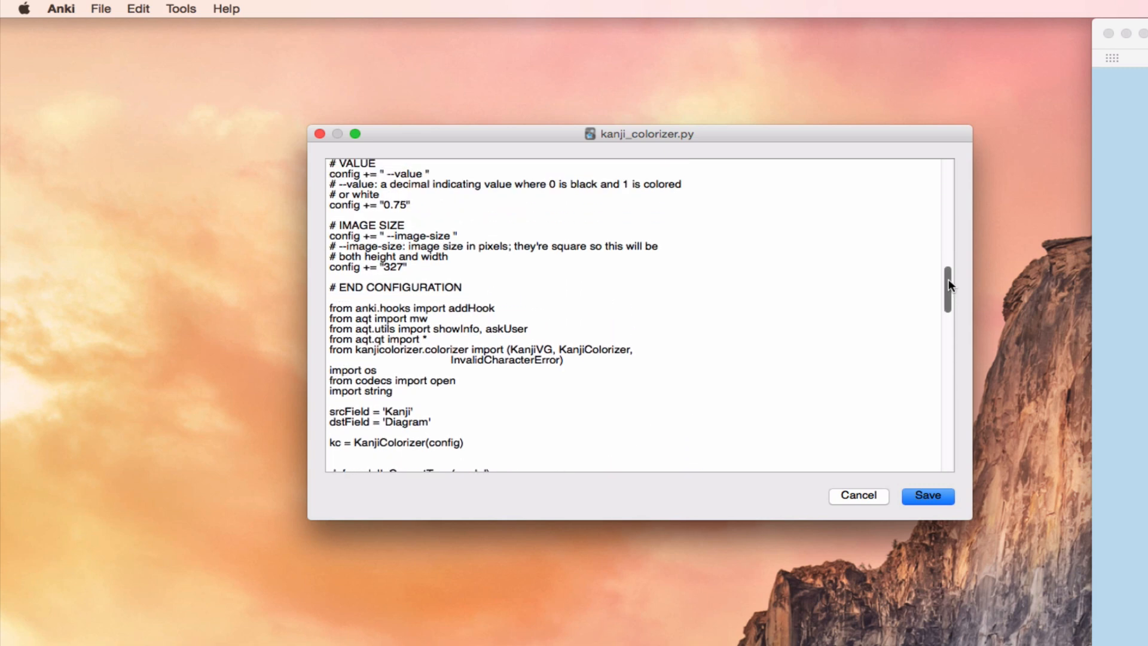
scroll(down, 3)
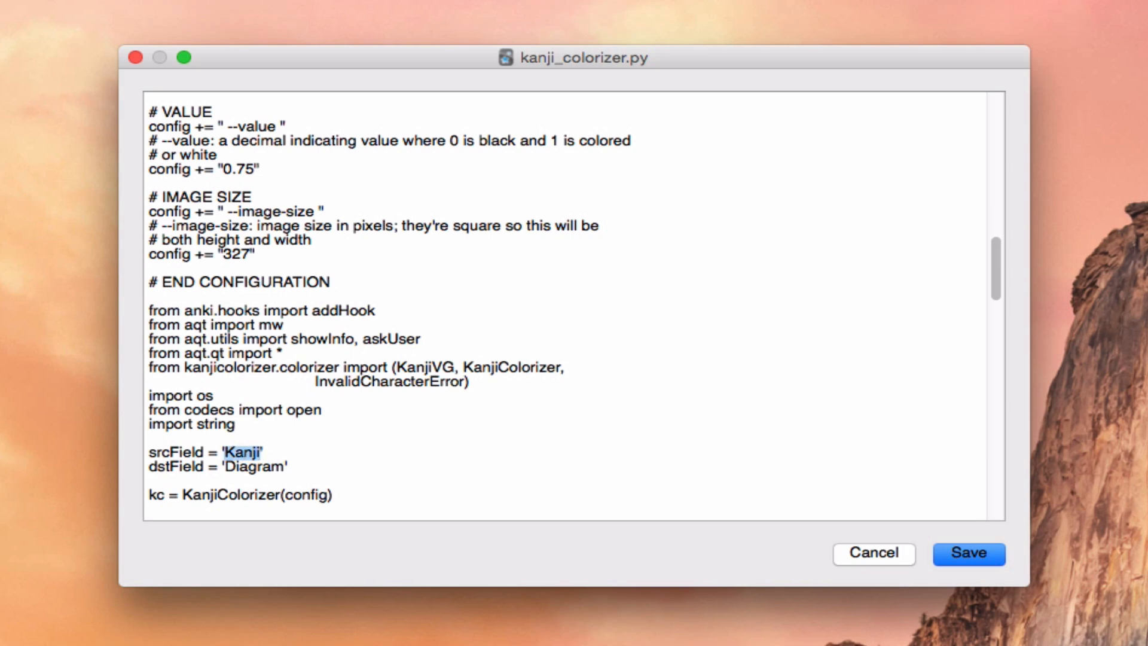
text(W)
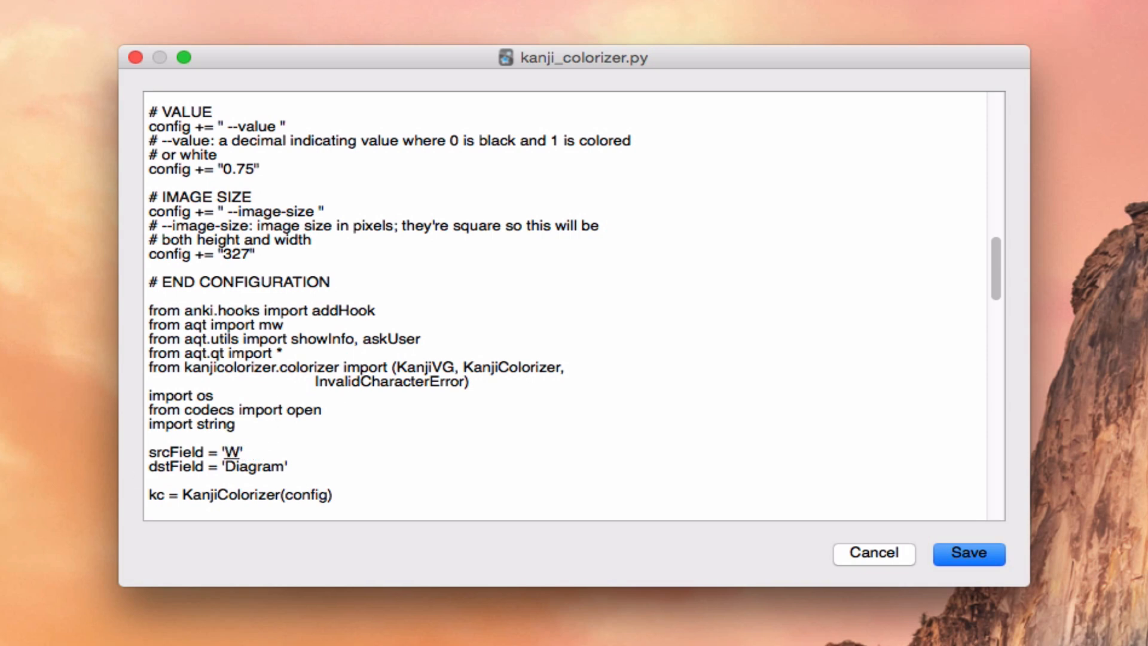
key(Backspace)
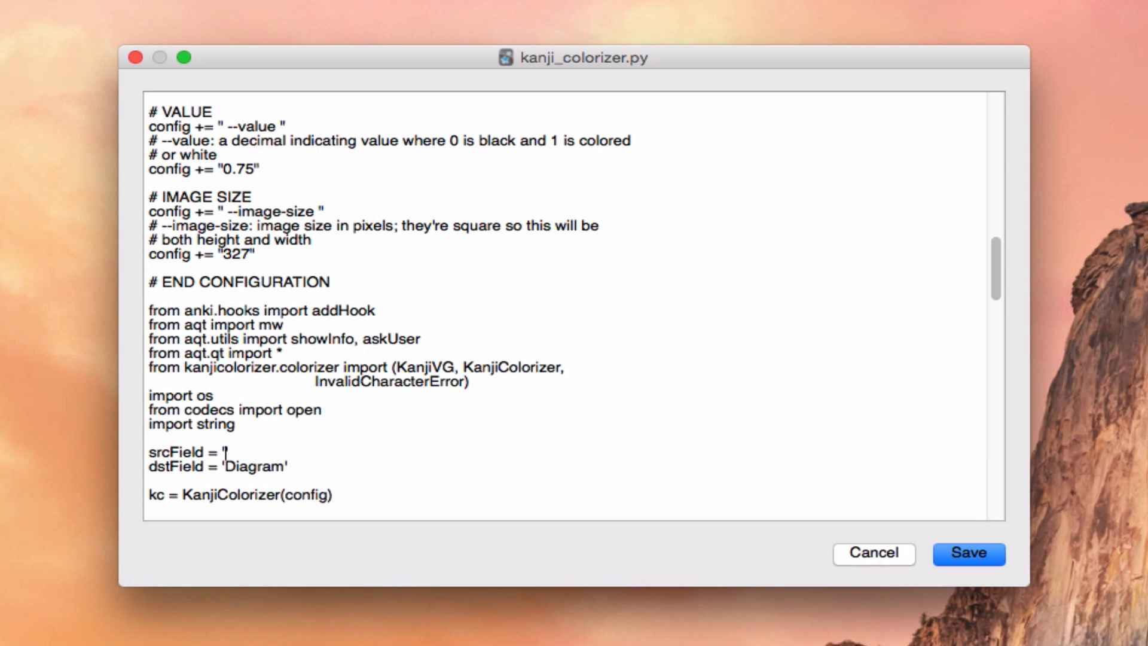
text(Word)
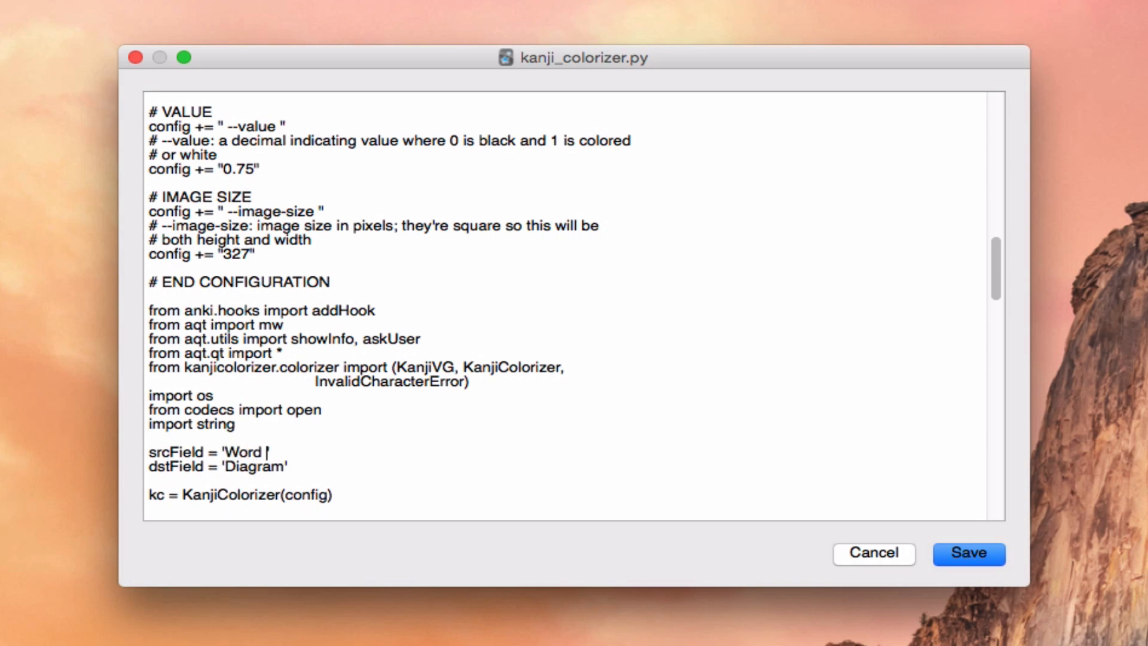
text((in Kanji.)
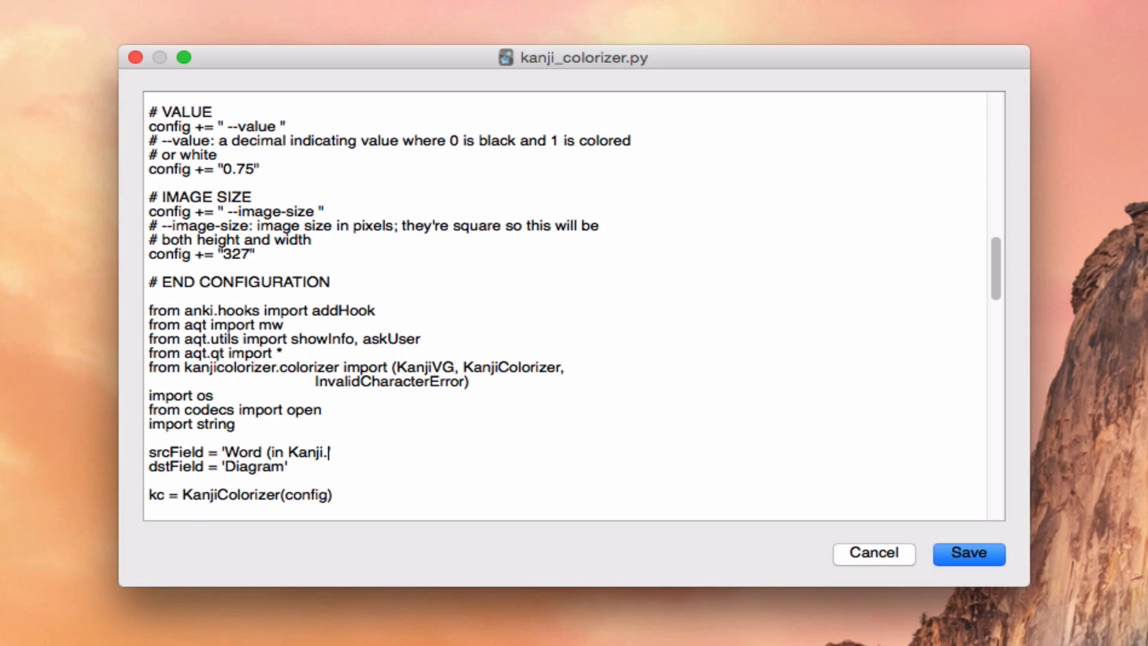
text(/Hanzi)
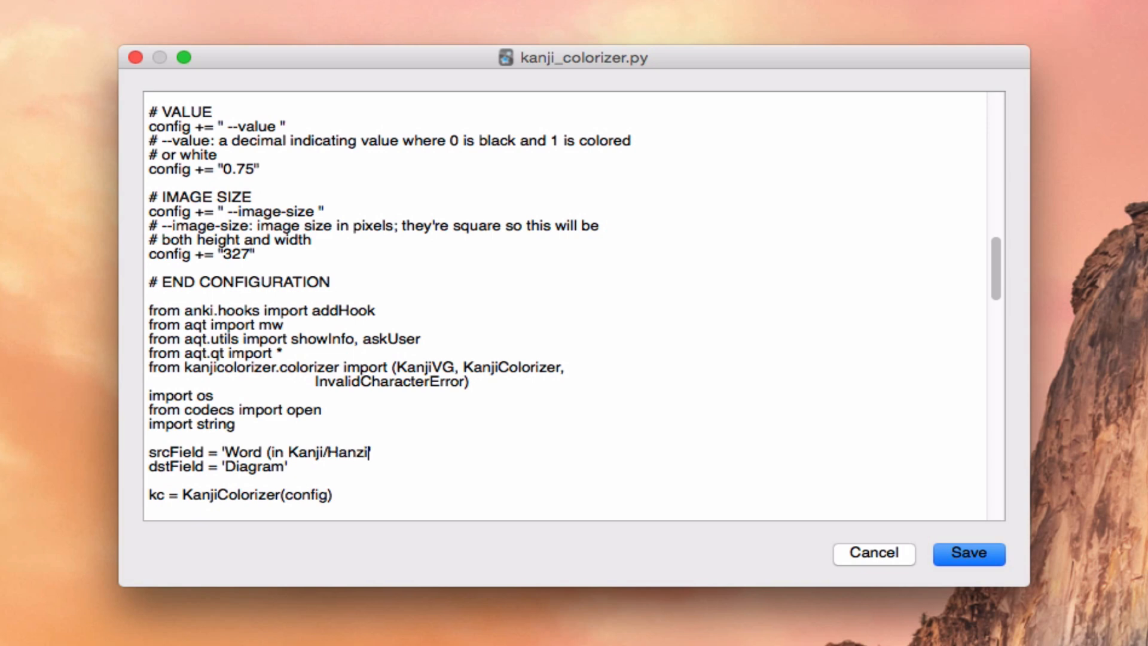
text())
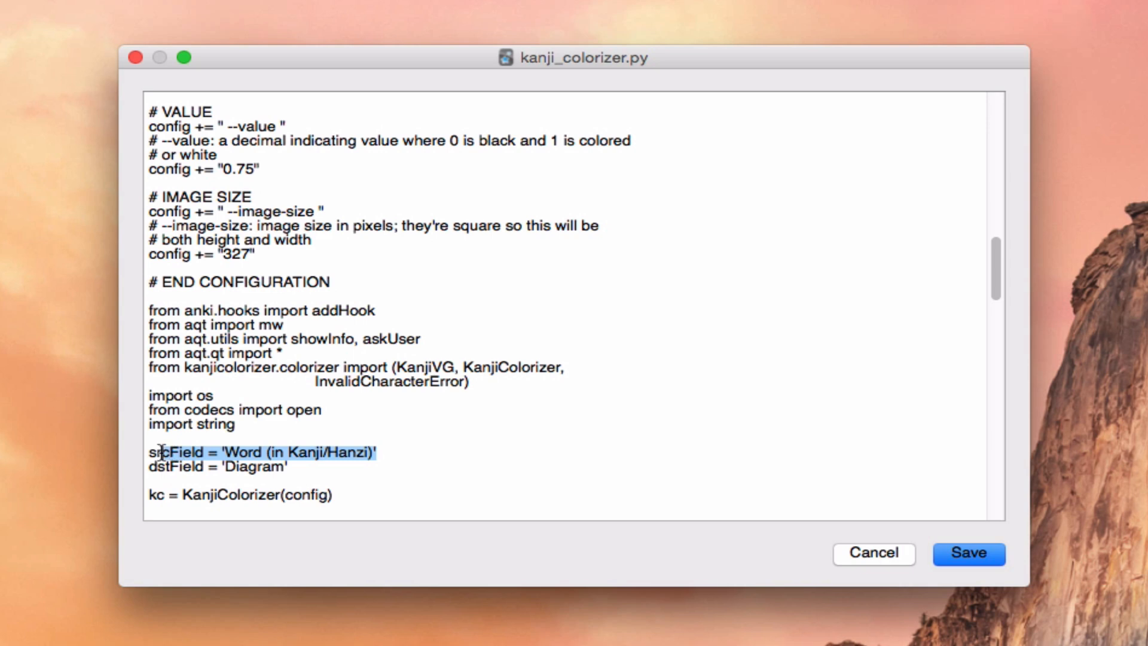
Change dstField from 'Diagram' to 'Stroke Order Diagram 1'
double_click(255, 467)
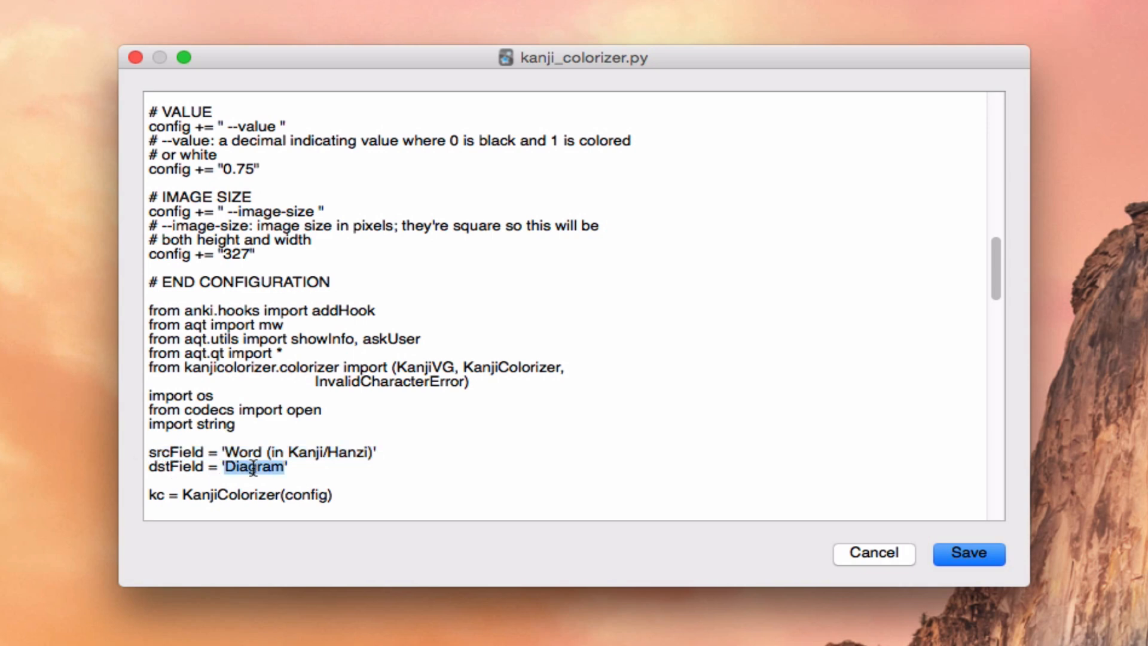
text(Stroke Or)
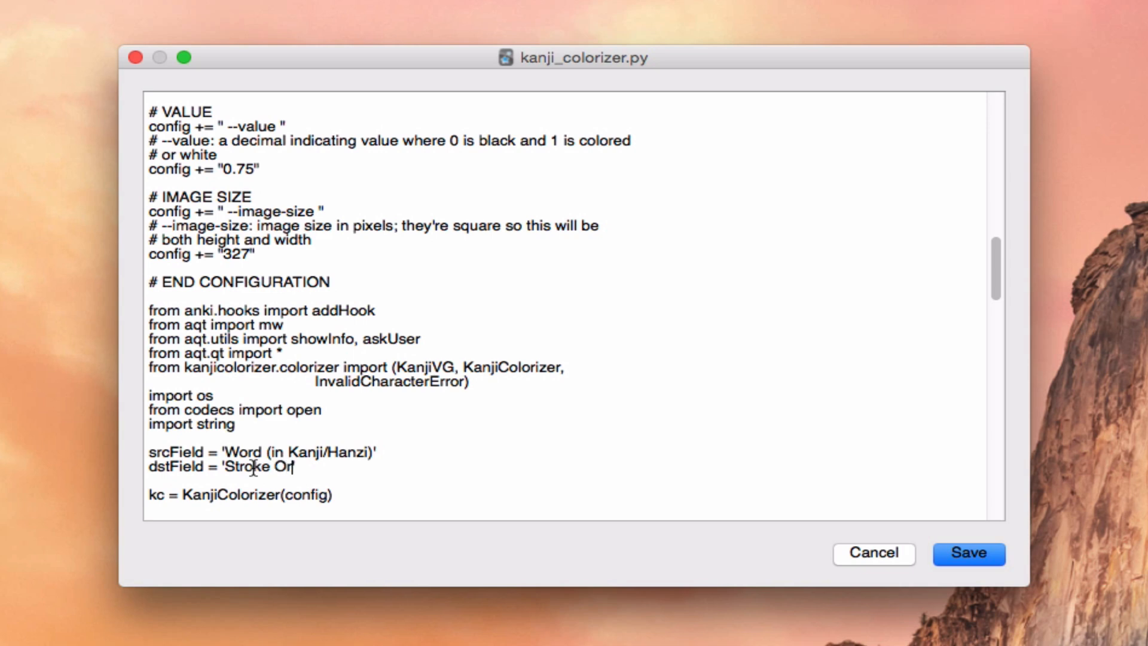
text(der Diagram 1')
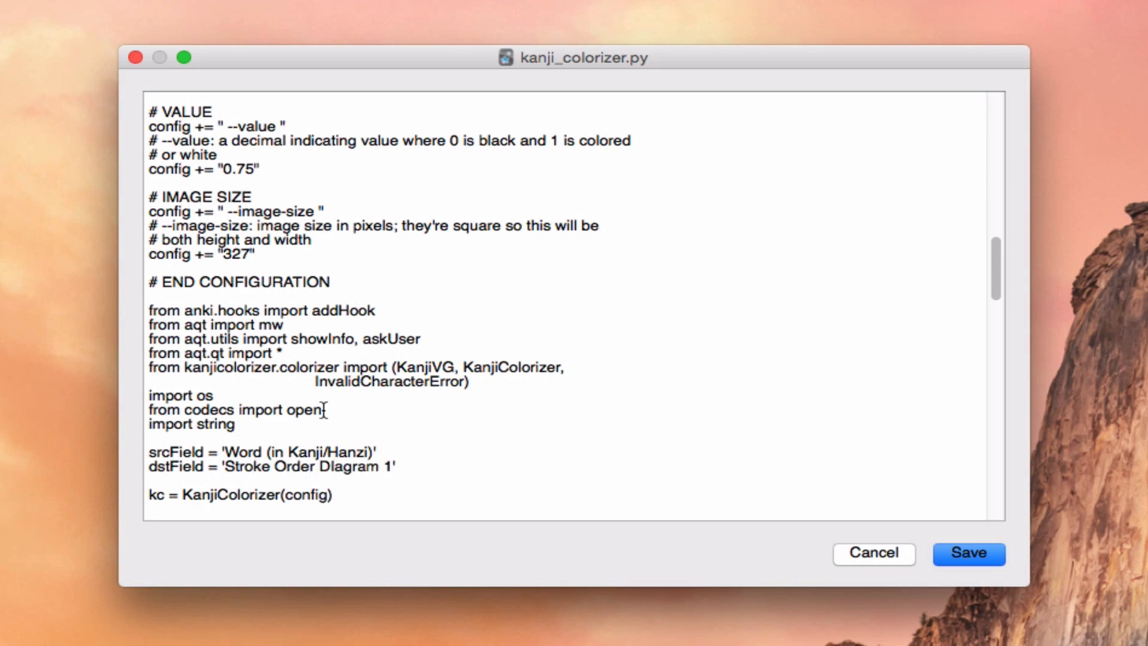
mouse_move(307, 443)
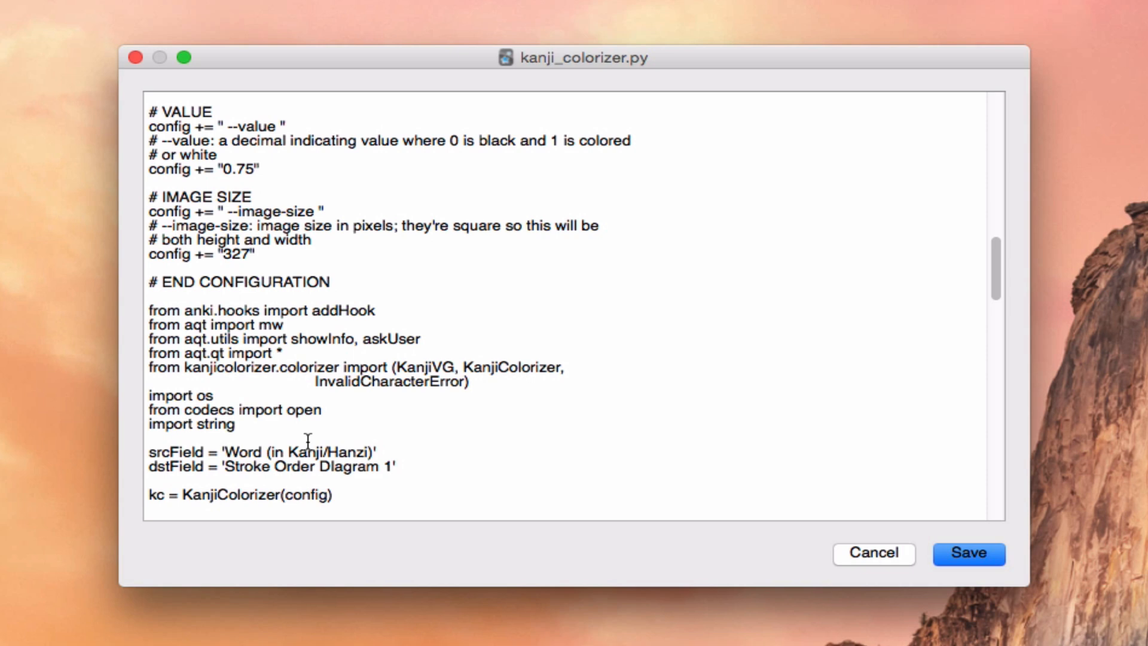
mouse_move(821, 462)
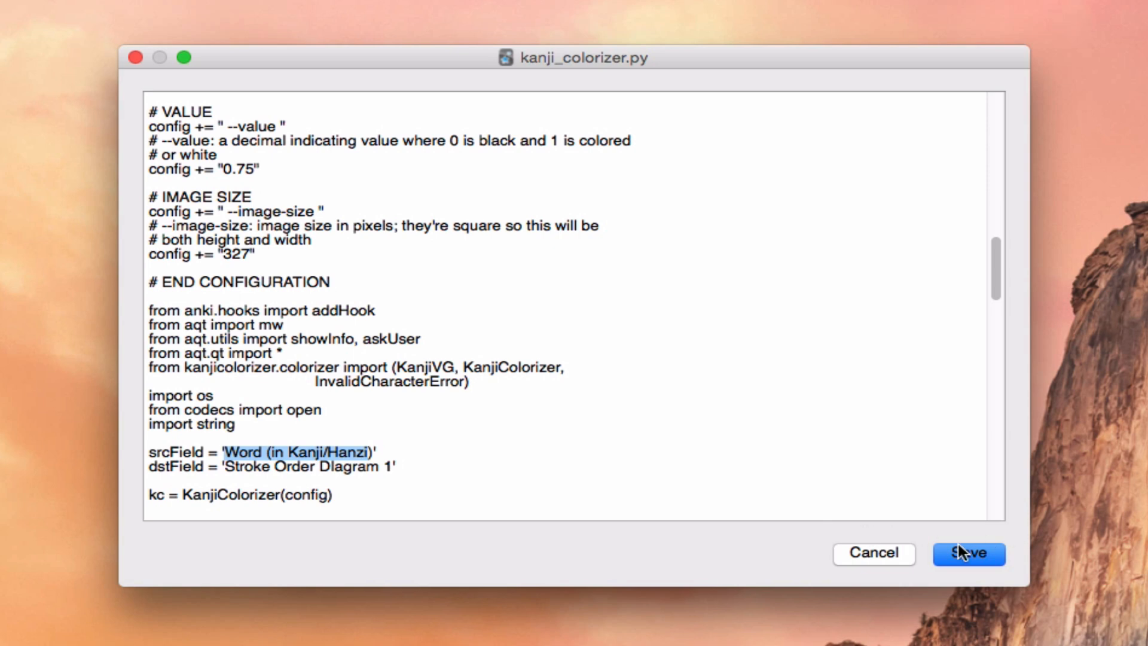
Save the edits and dismiss the 'Please restart Anki' notice
click(969, 553)
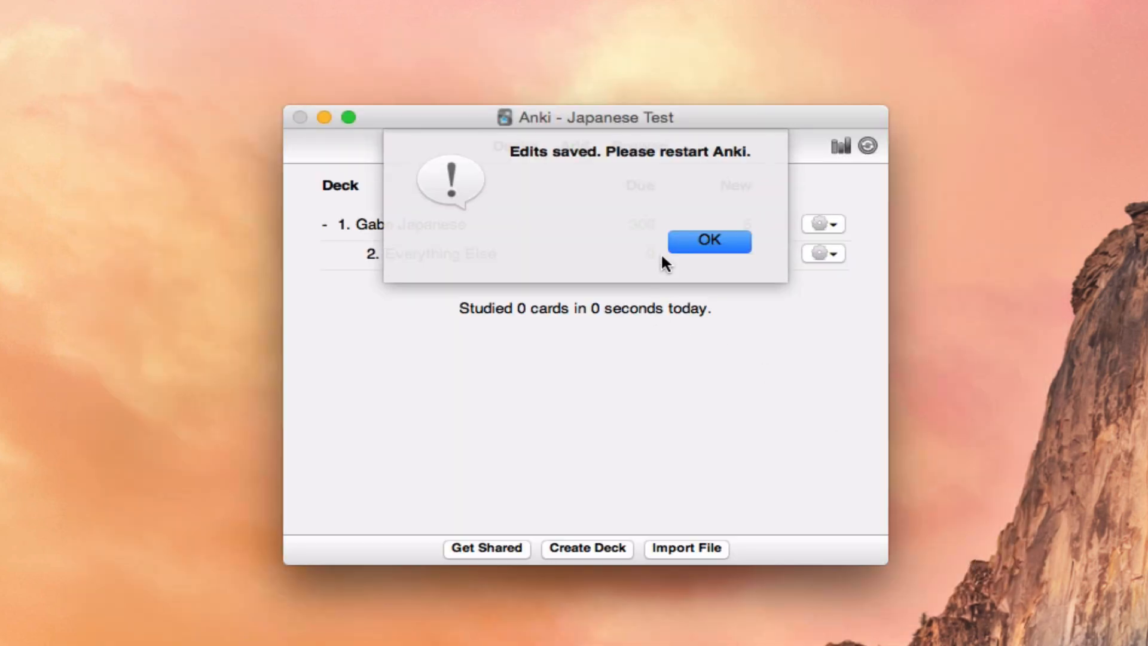
mouse_move(721, 244)
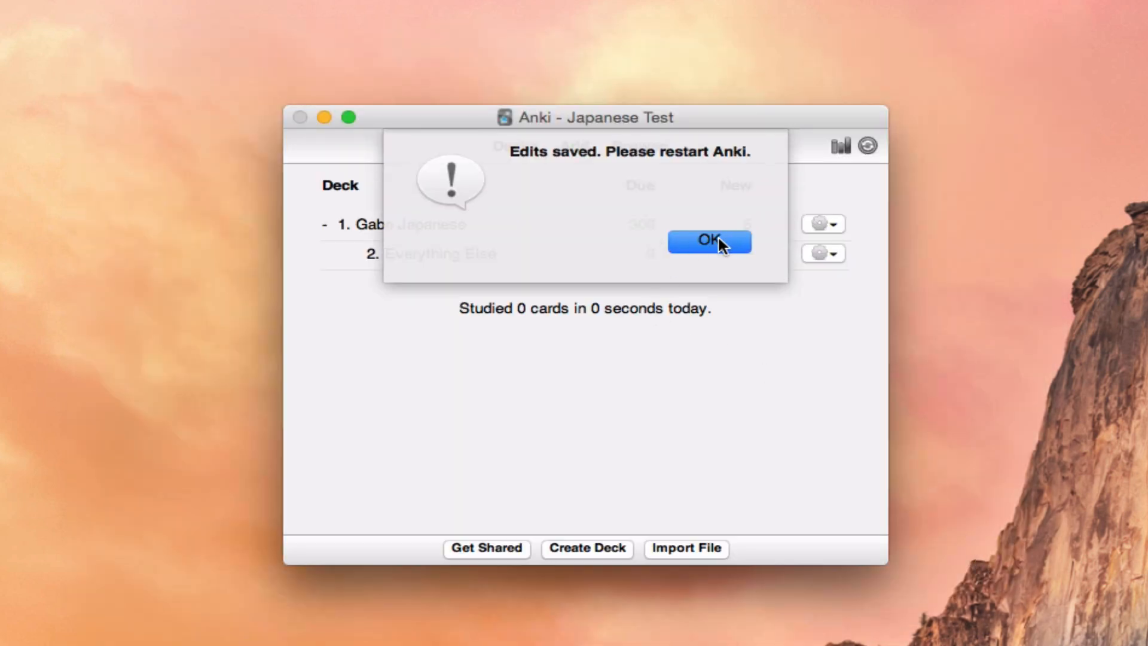
click(708, 242)
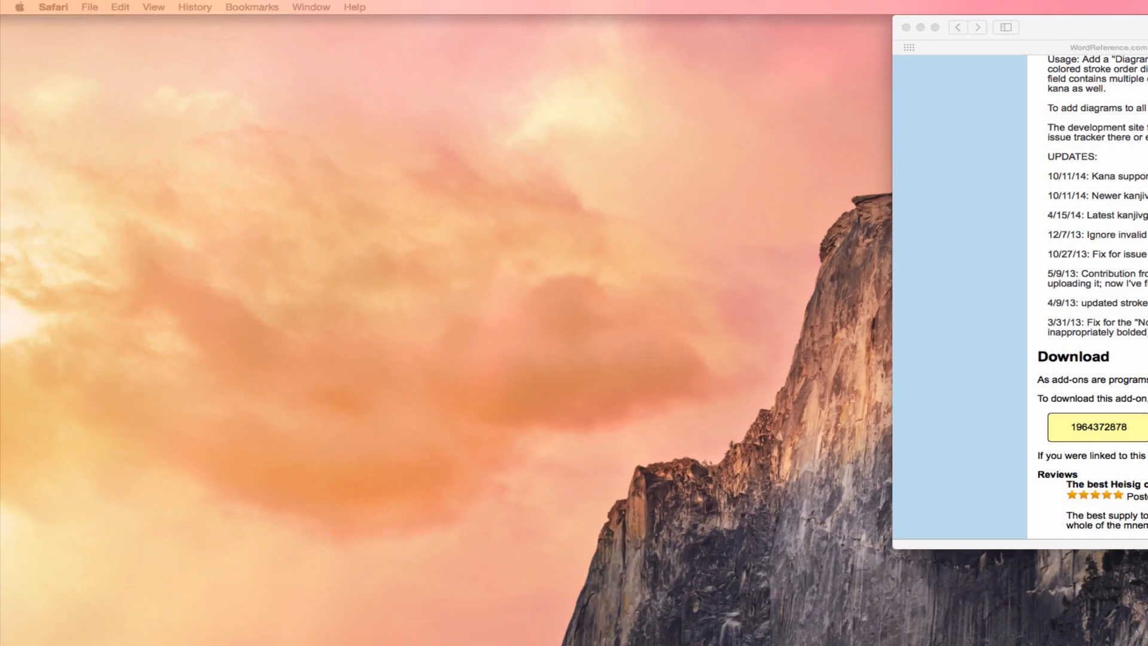
mouse_move(405, 561)
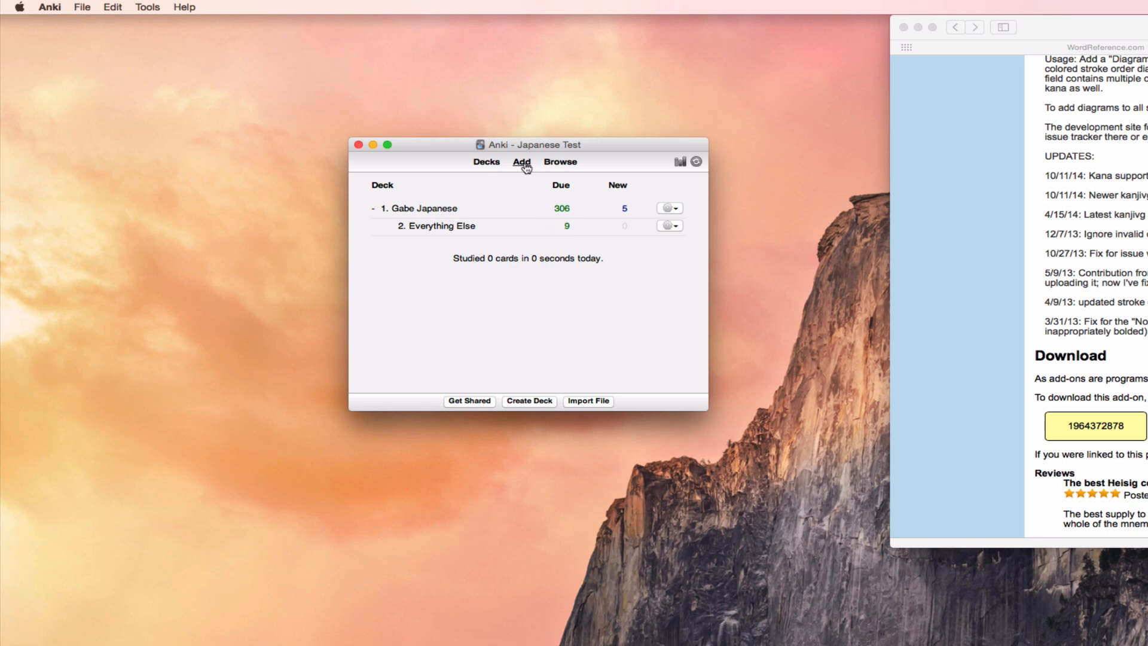
Start a new Japanese Sentence Cards note in the Default deck
click(521, 162)
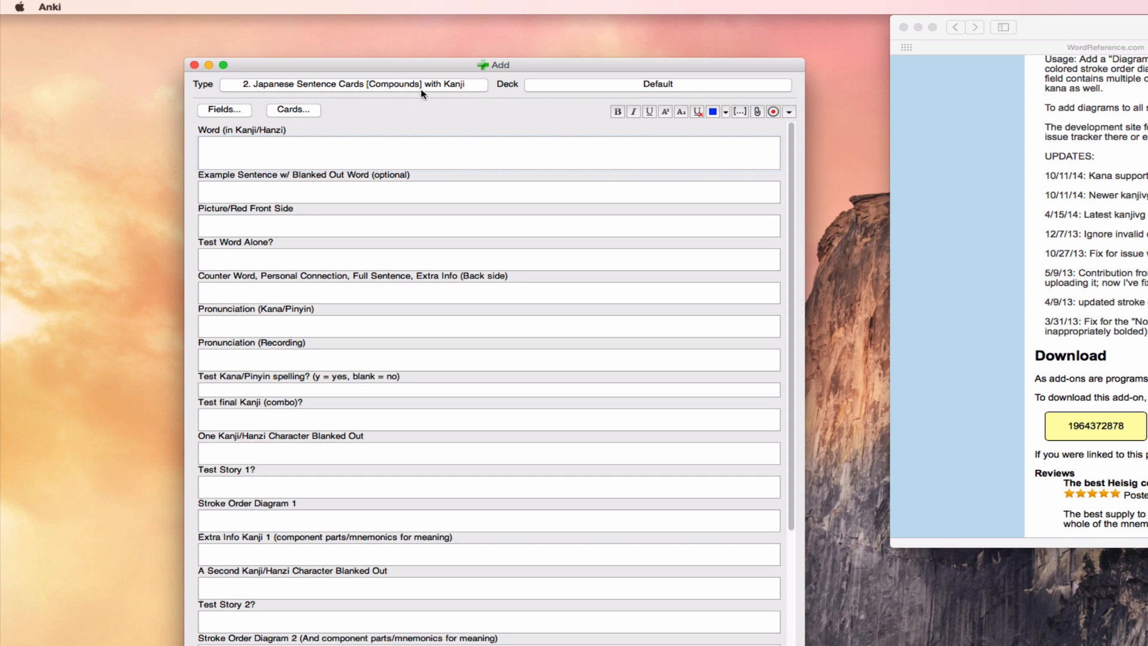
mouse_move(268, 93)
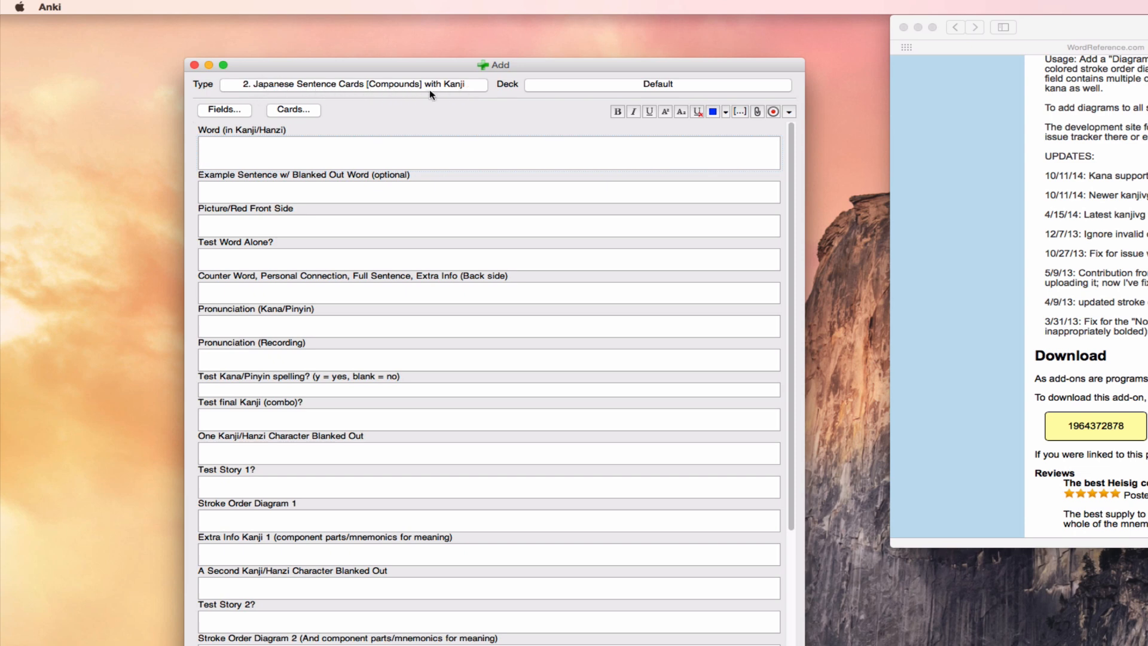
mouse_move(342, 88)
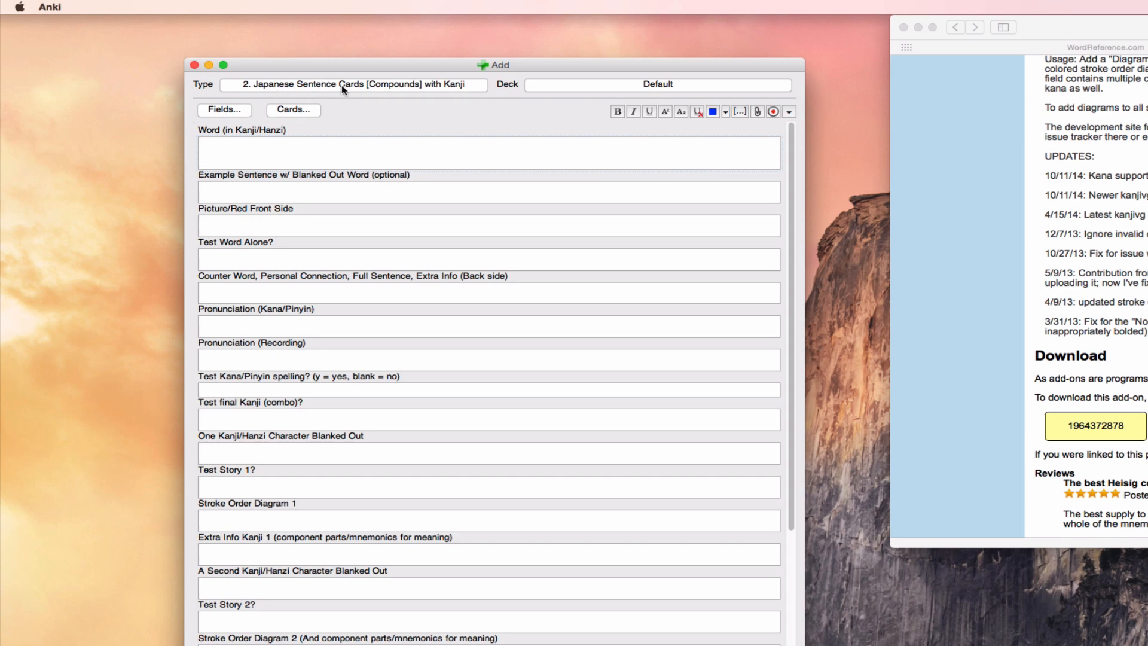
mouse_move(467, 97)
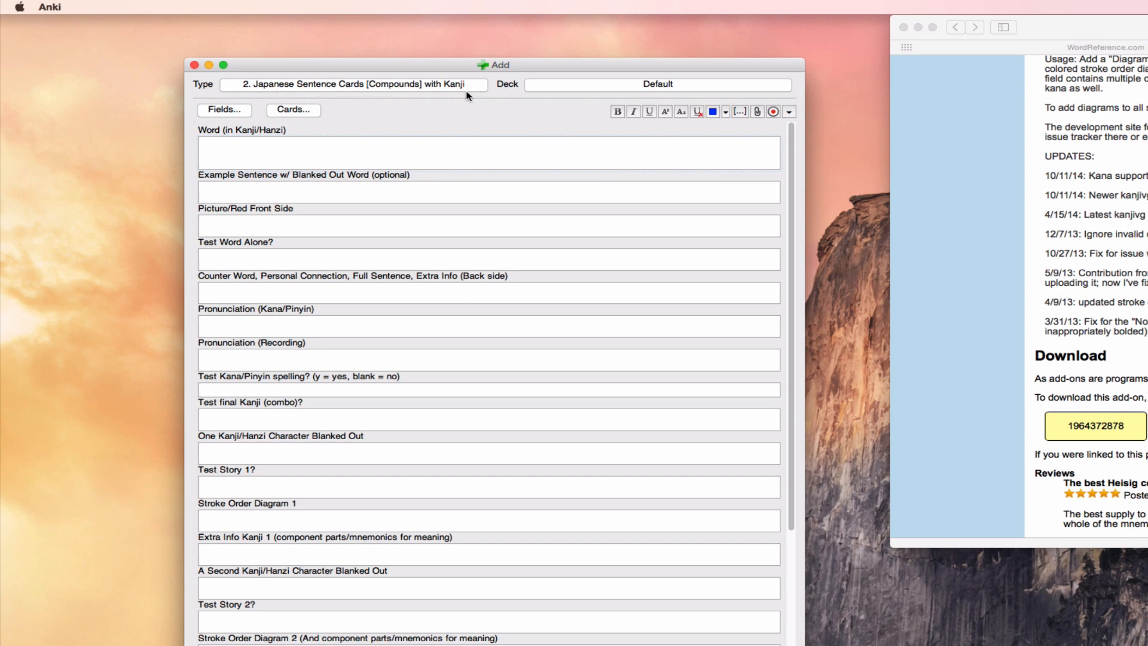
mouse_move(350, 110)
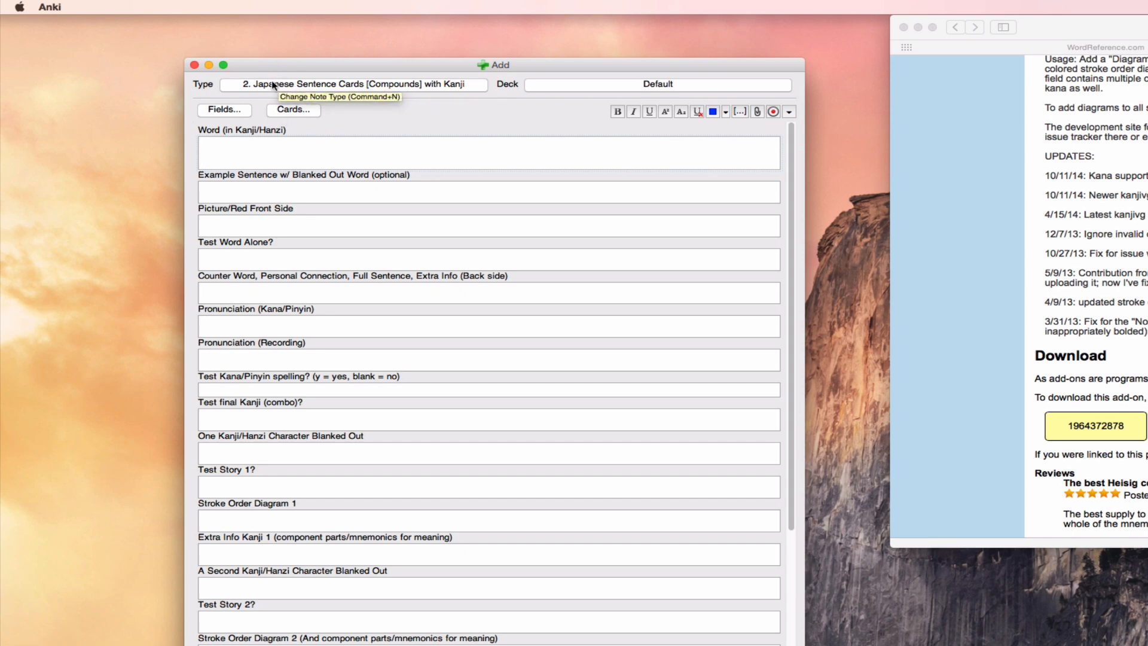
mouse_move(281, 91)
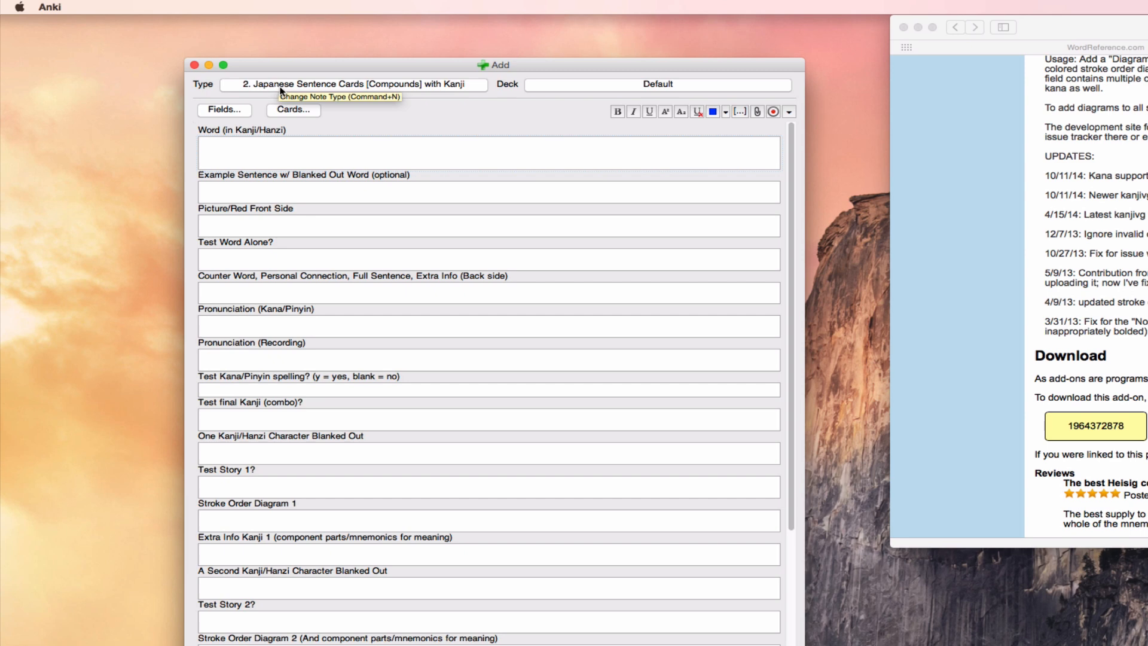
mouse_move(284, 149)
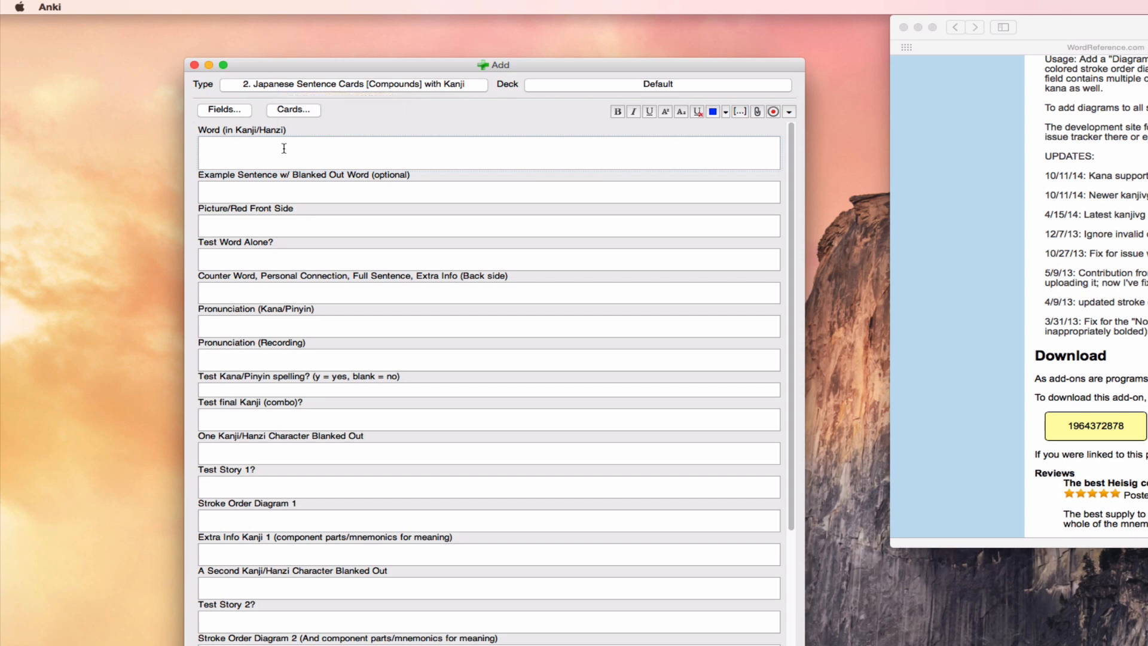
Enter 音楽家 in the Word field so 音 and 楽 get coloured stroke-order diagrams below
text(おn)
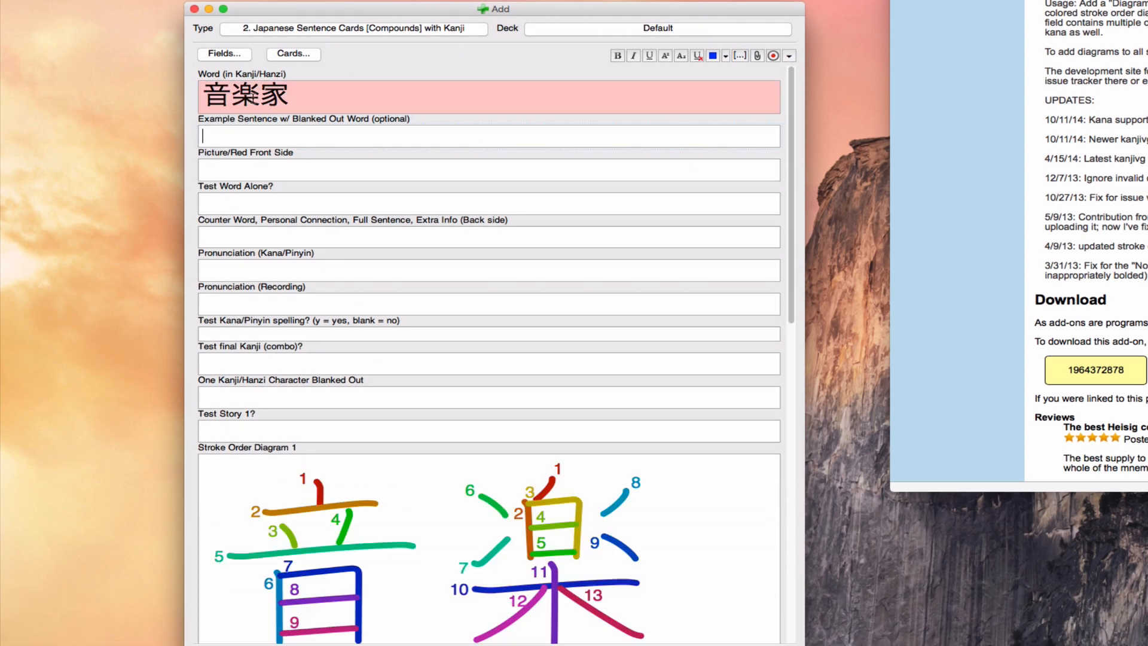
scroll(down, 3)
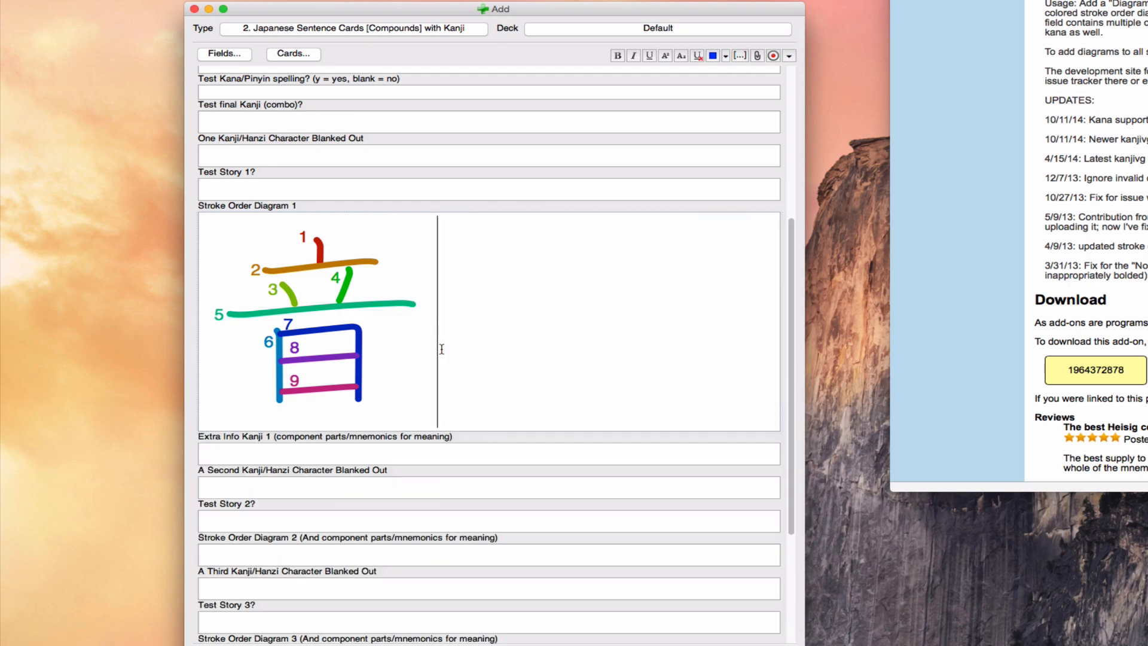
scroll(down, 3)
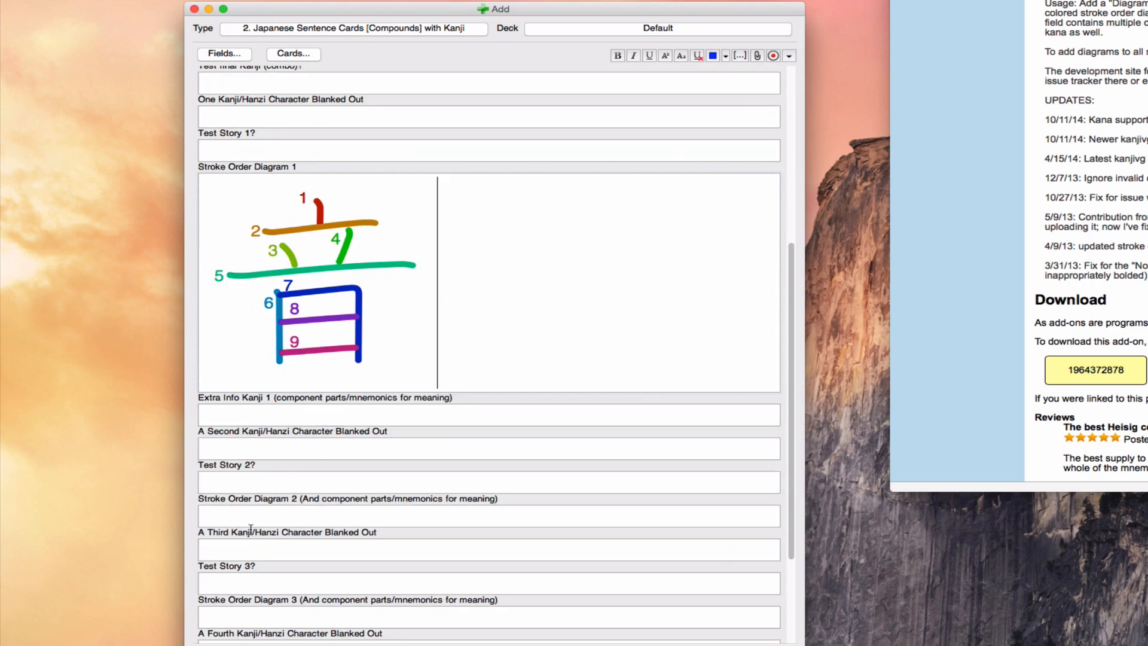
scroll(down, 3)
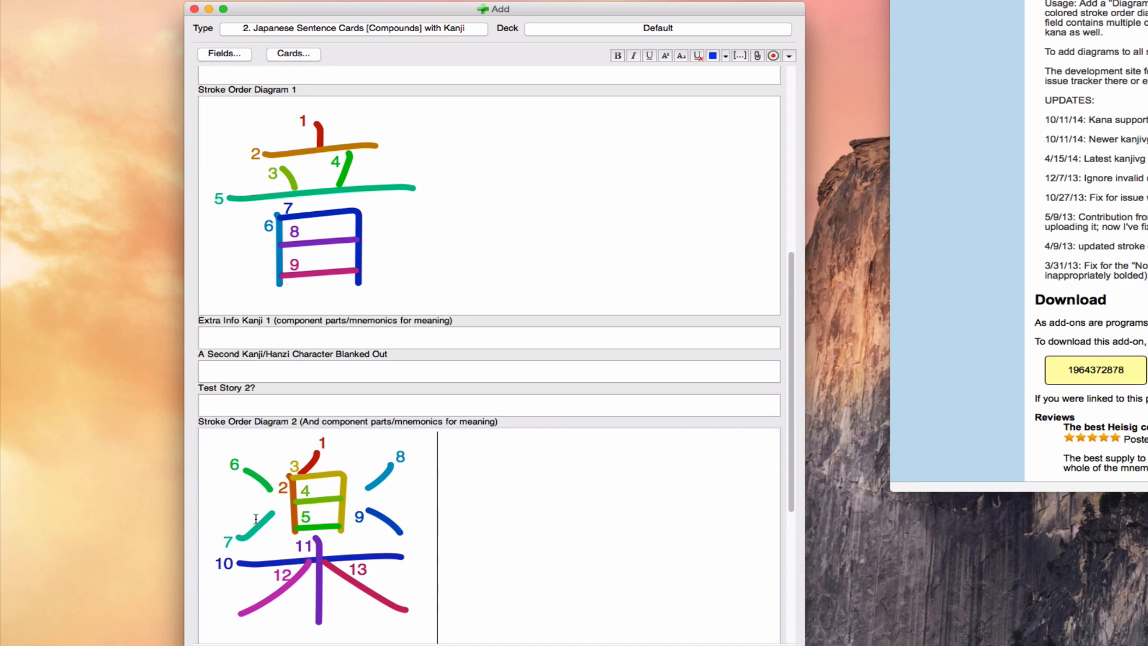
scroll(down, 3)
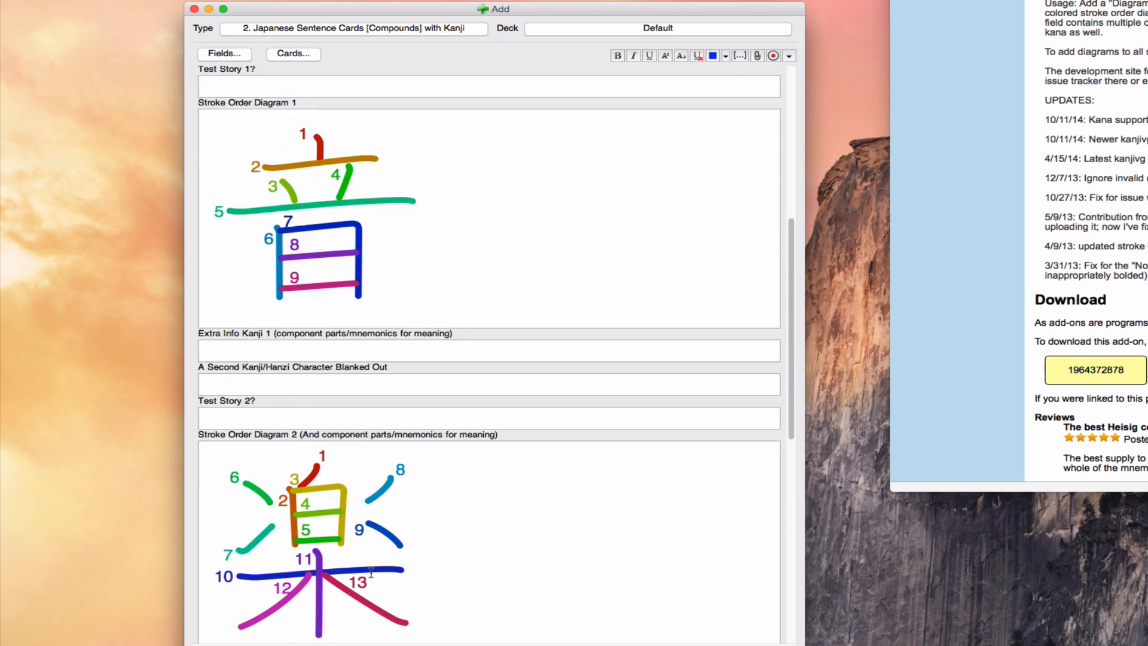
scroll(down, 3)
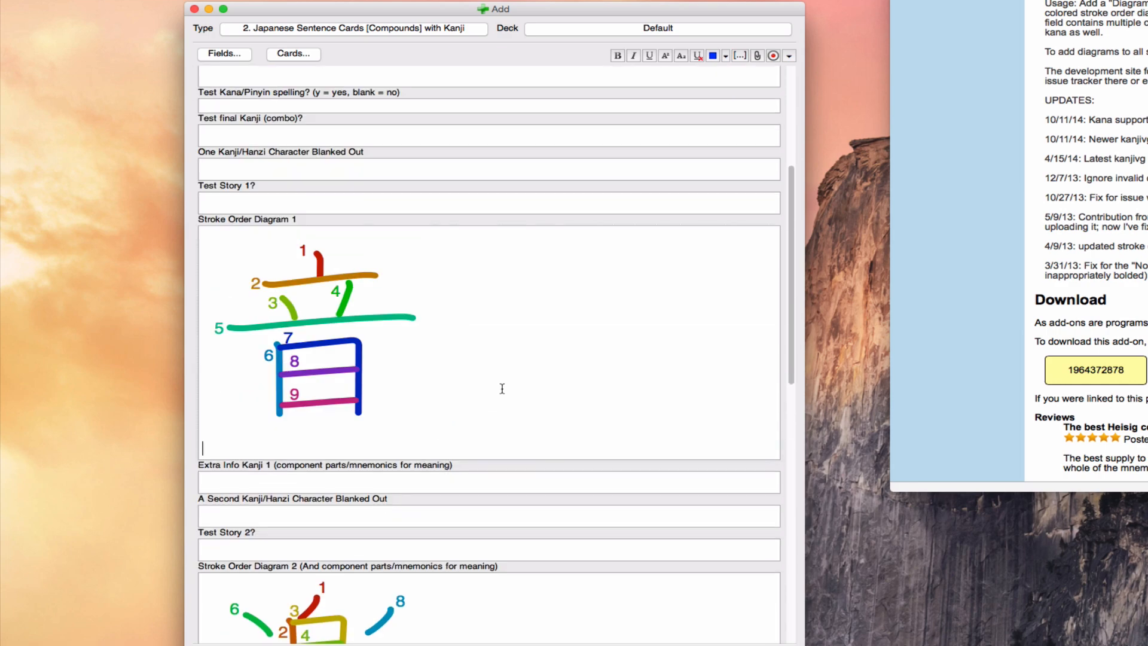
Write 'Notes: Standing + Sun' under the 音 diagram in Stroke Order Diagram 1
text(Nおてs)
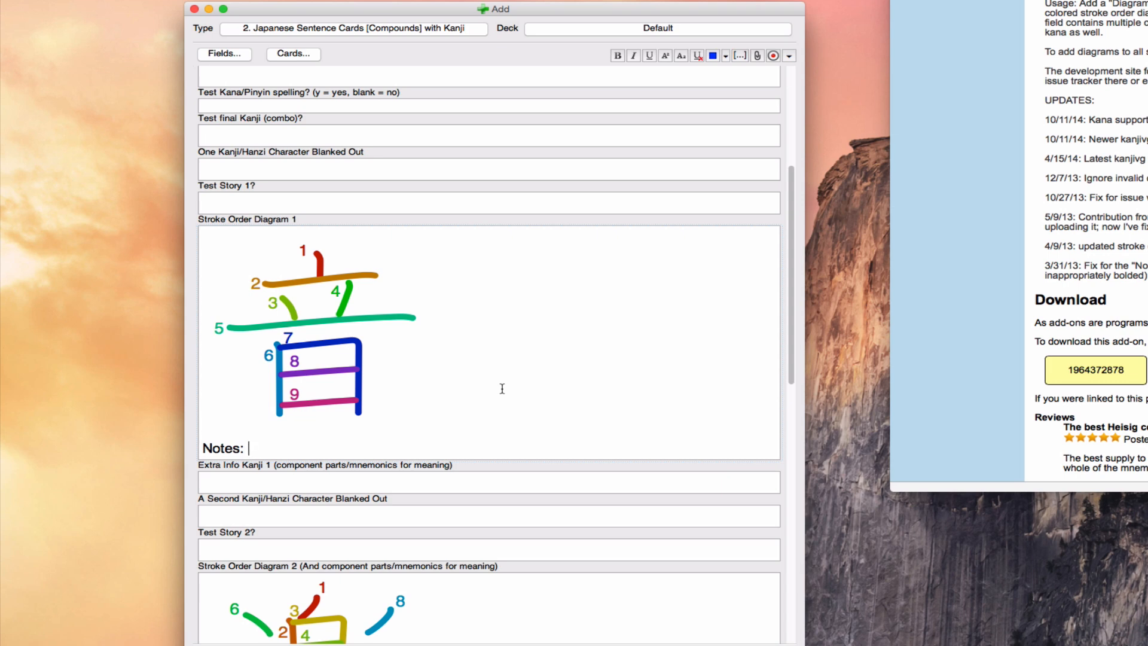
text(This standin)
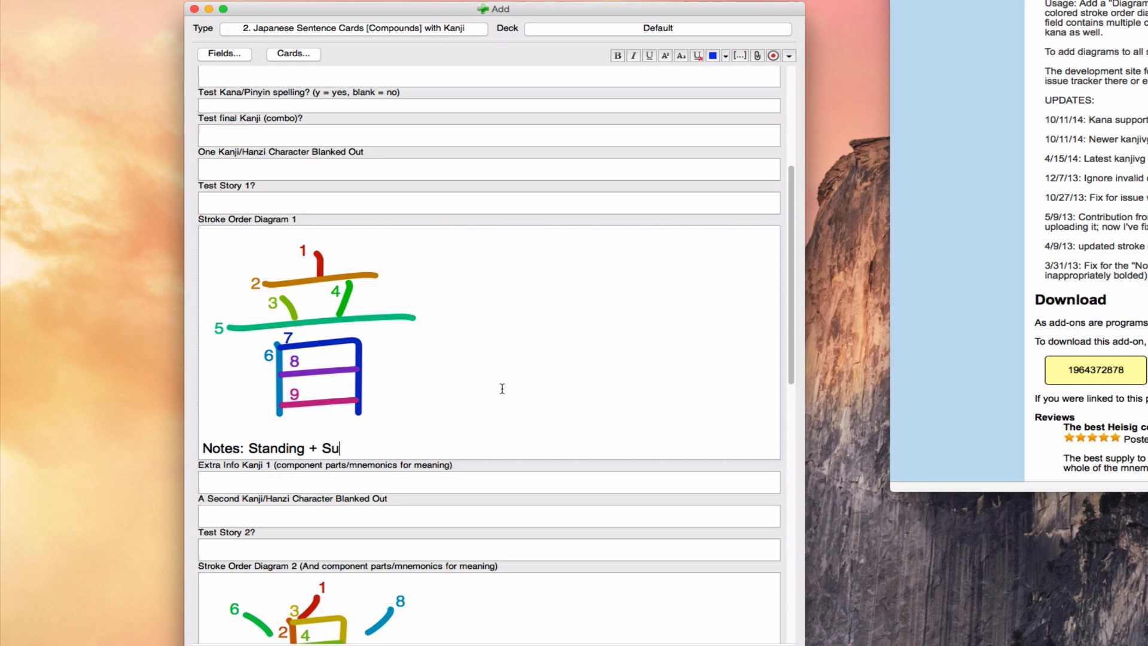
text(n)
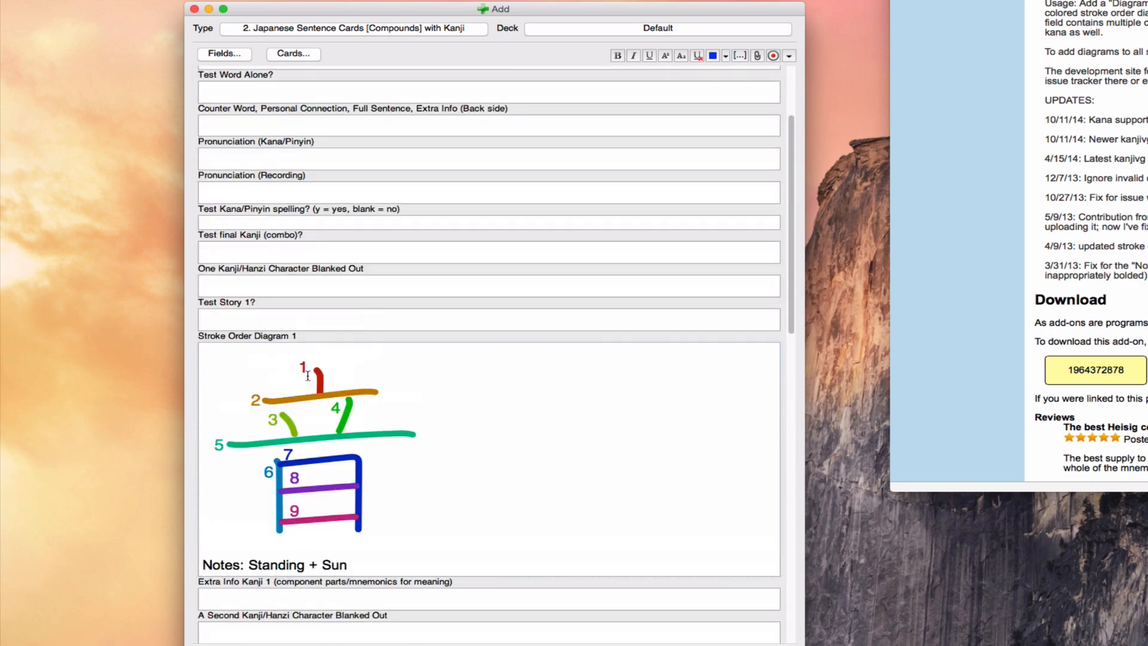
text(音楽家)
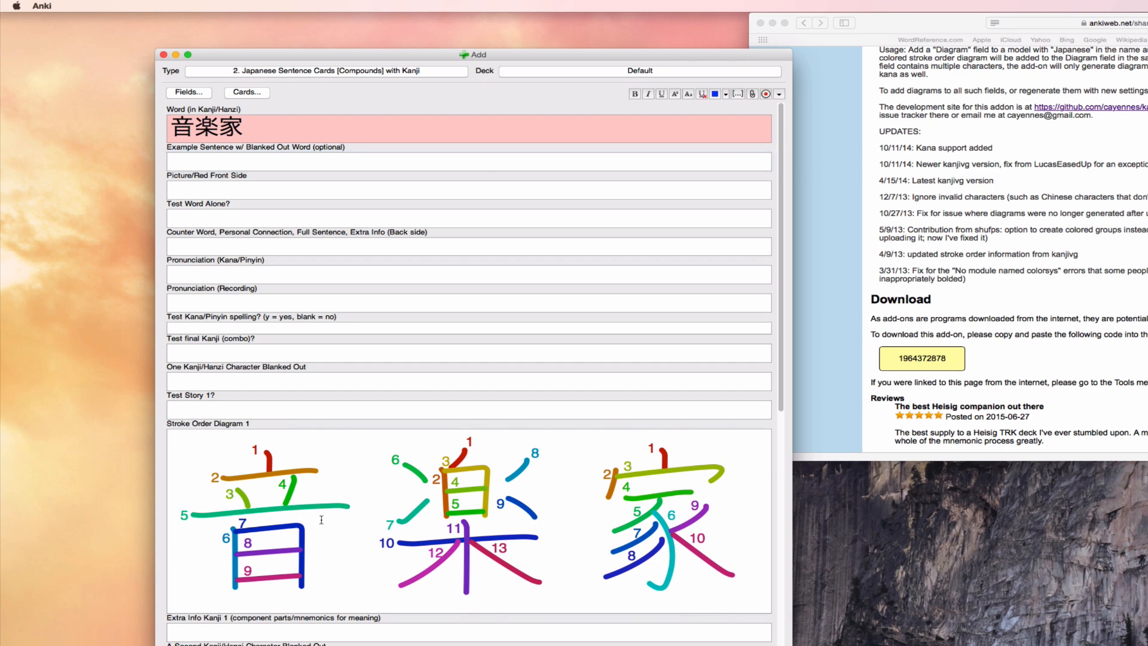
mouse_move(214, 625)
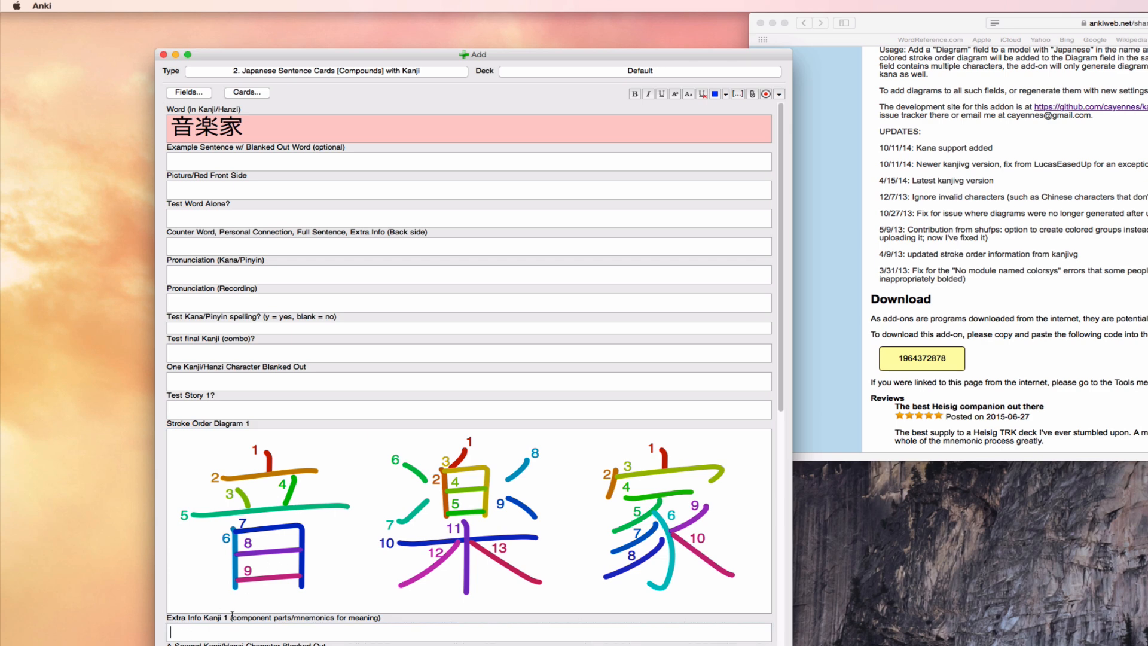
Enter 'Stand/Sun' in the Extra Info Kanji 1 field beneath the 音楽家 diagrams
text(Sun/)
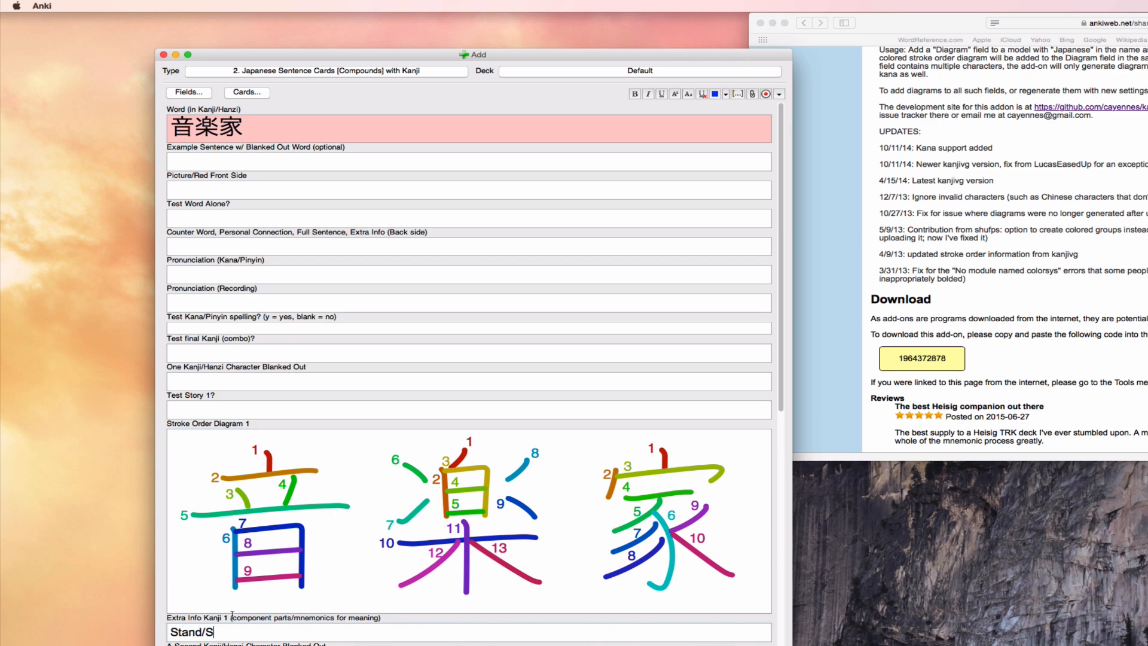
text(un)
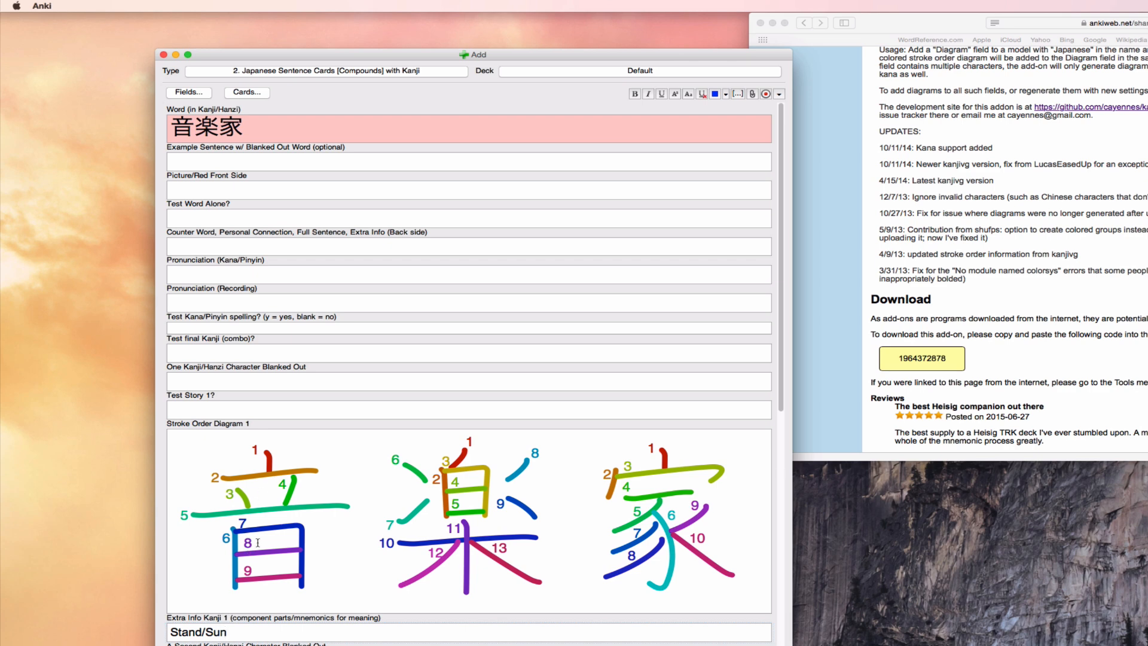
mouse_move(266, 199)
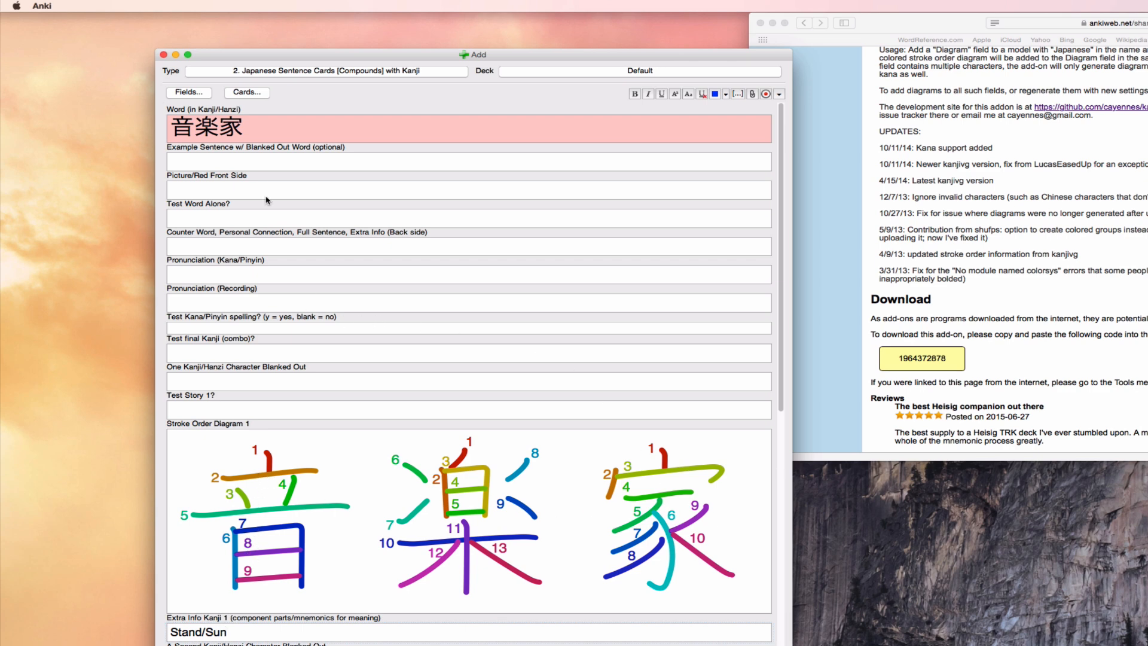